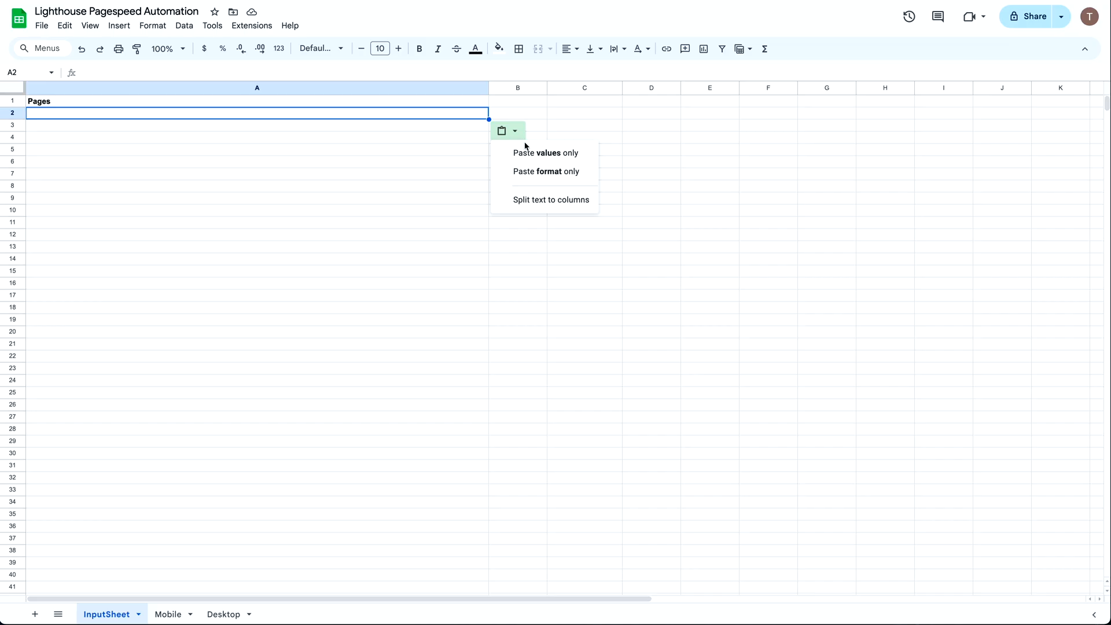
Glance at the Extensions menu, then move from InputSheet to the empty Mobile sheet
left_click(251, 25)
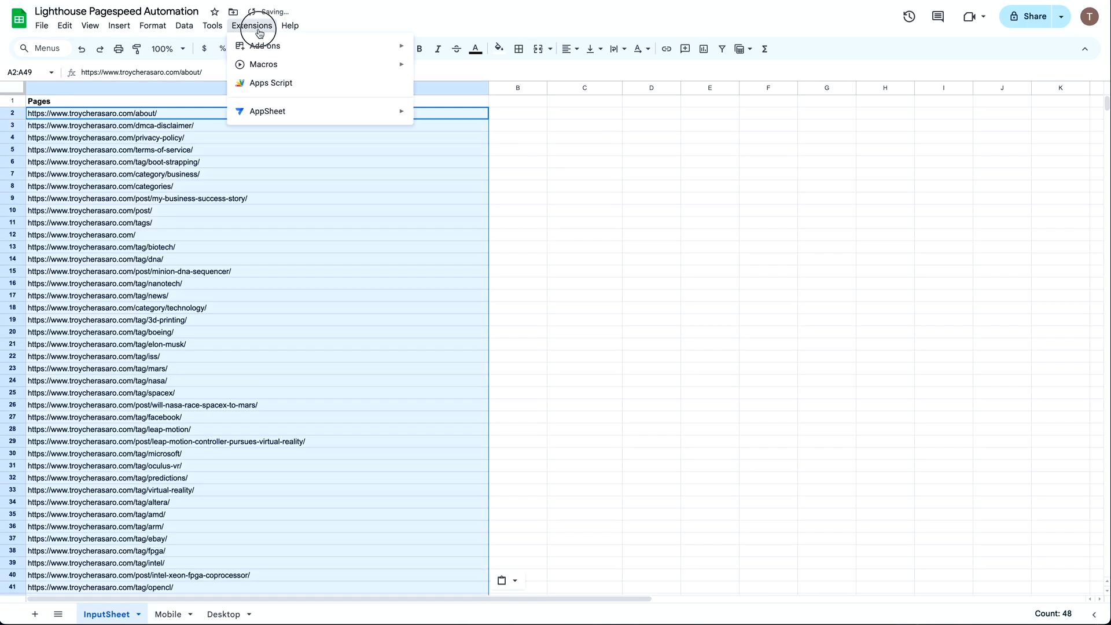
left_click(270, 84)
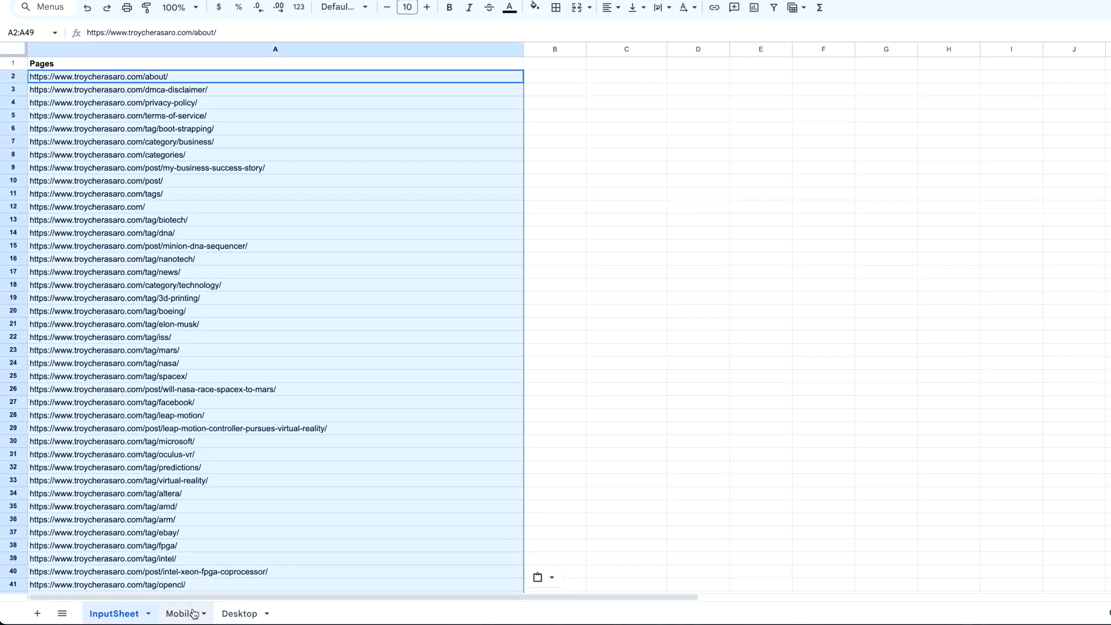
left_click(181, 613)
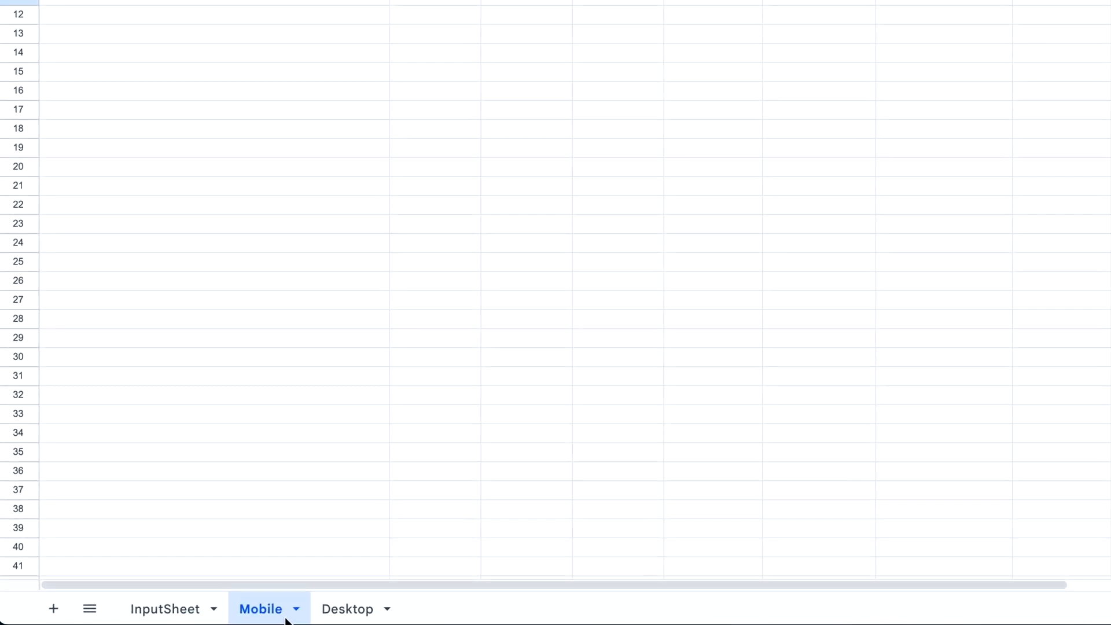
left_click(347, 609)
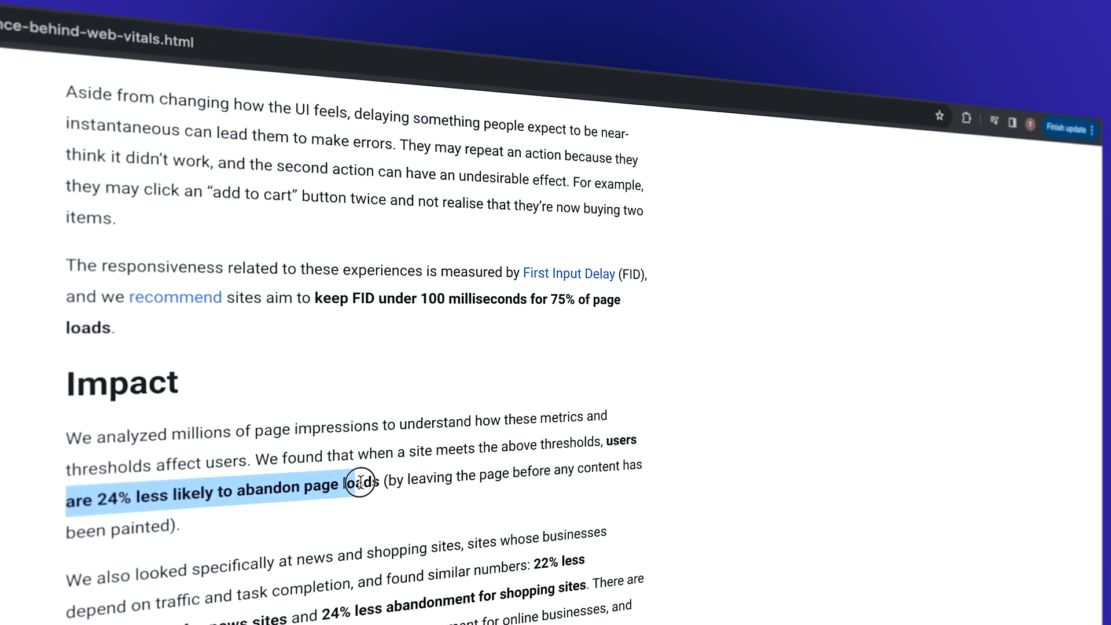
scroll("down", 3)
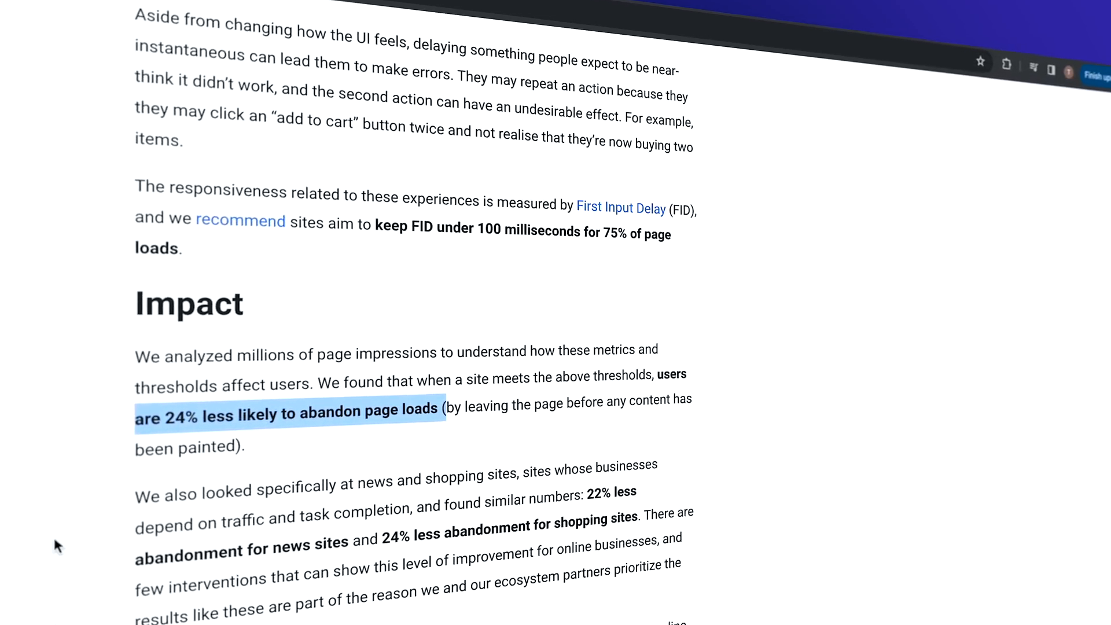
scroll("down", 3)
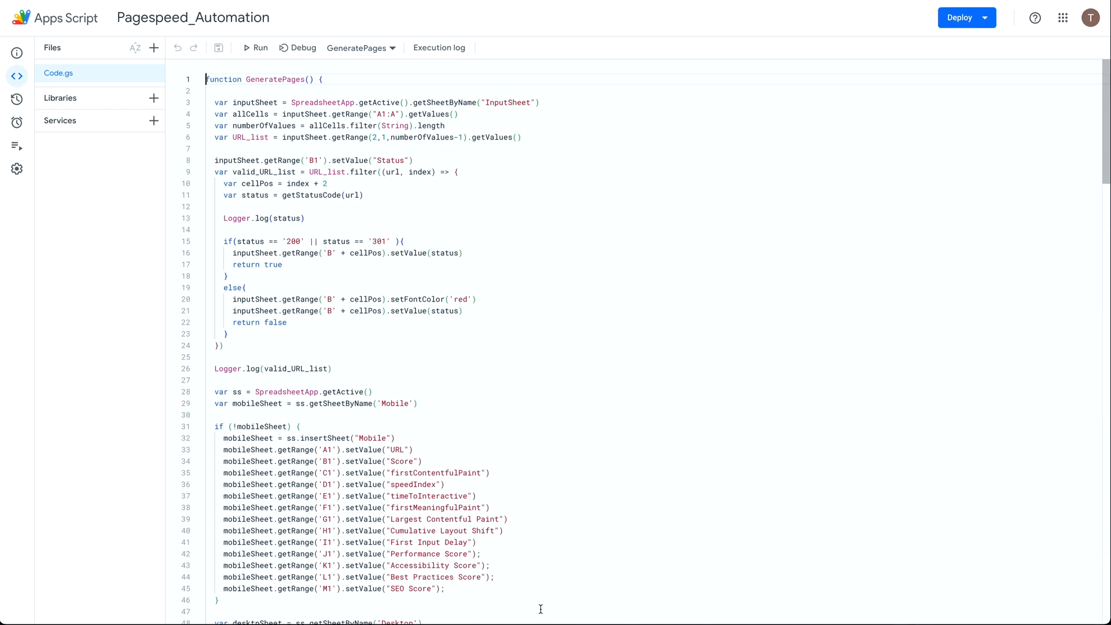
scroll("down", 3)
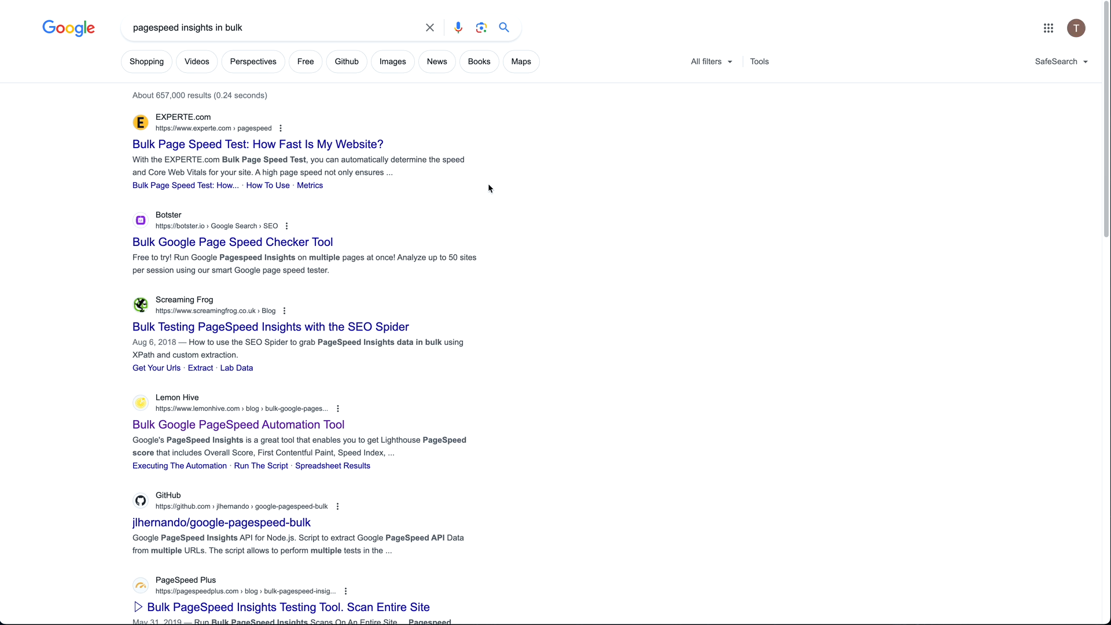
scroll("down", 3)
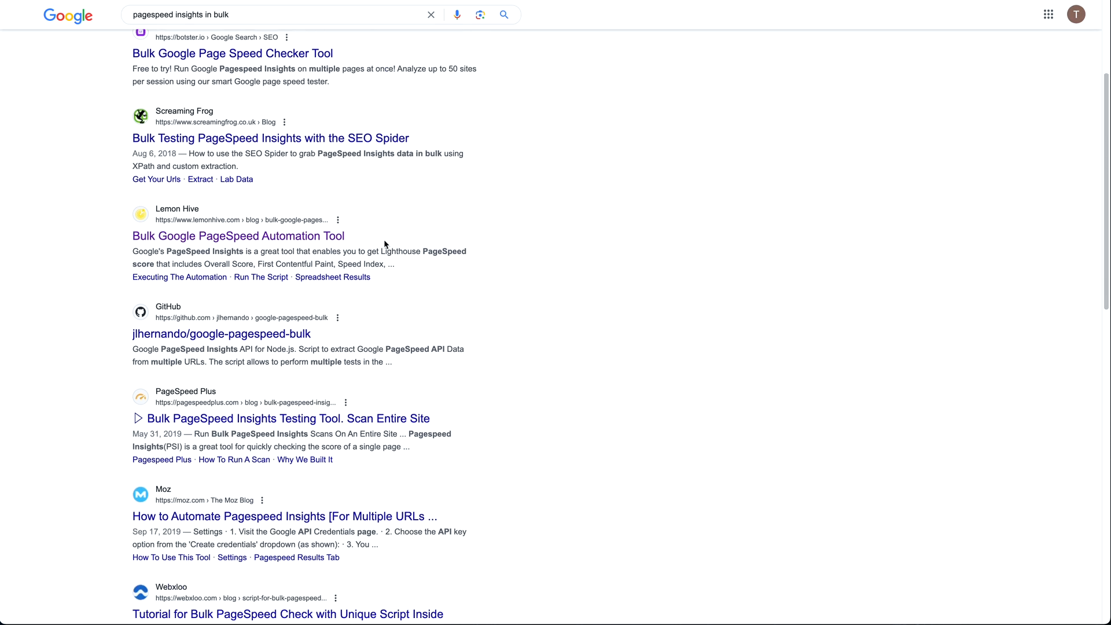
scroll("down", 3)
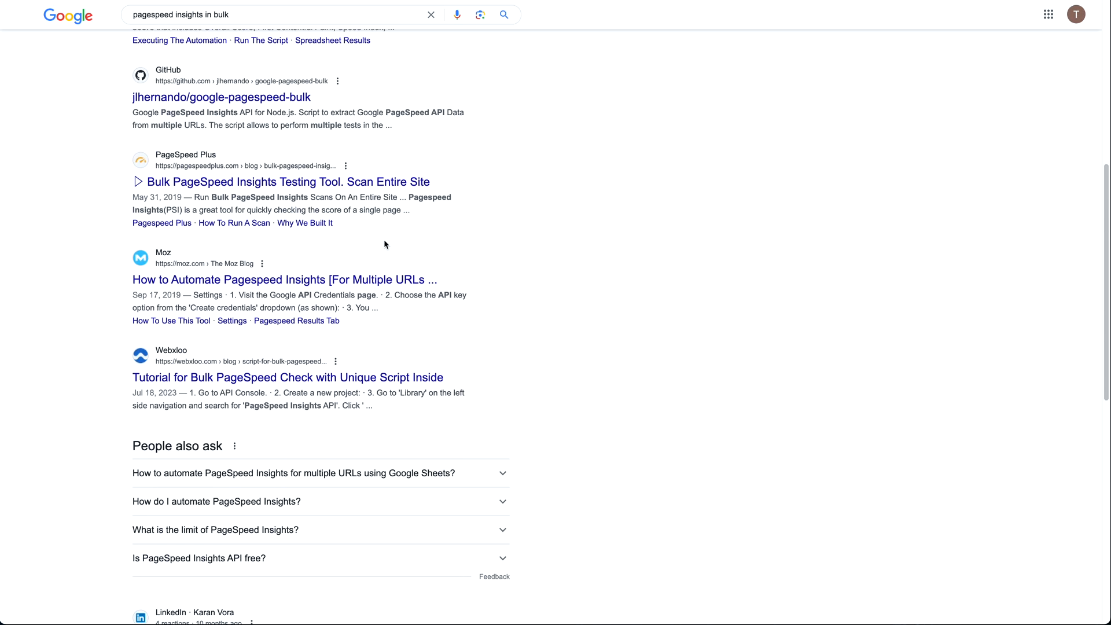
scroll("up", 3)
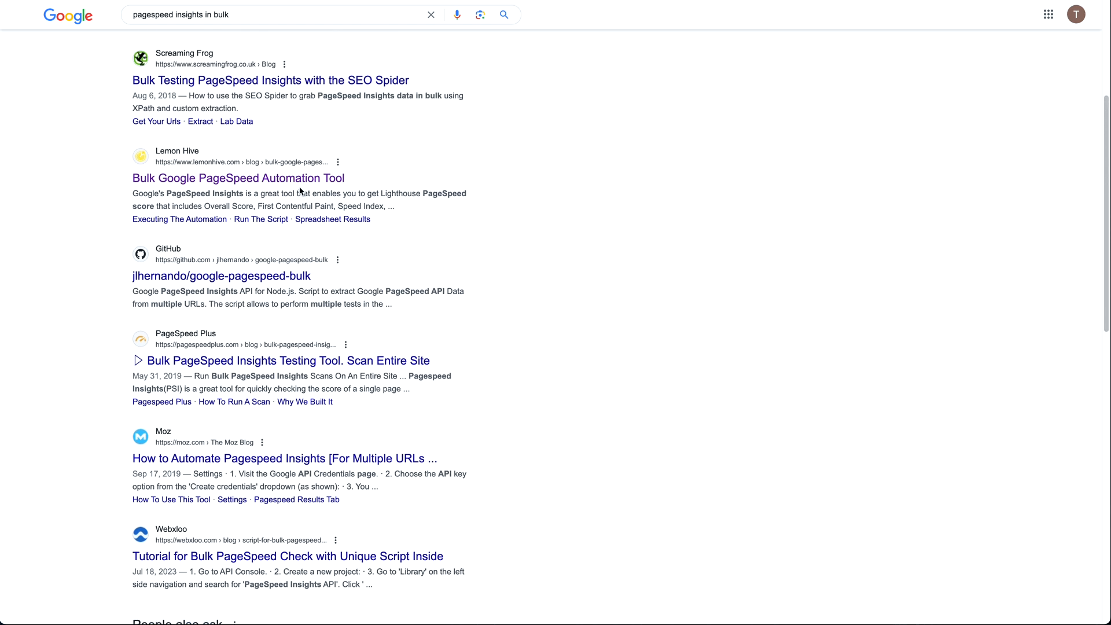
Read the Lemon Hive article down to its 'Executing the automation' and 'Run the script' sections
left_click(237, 178)
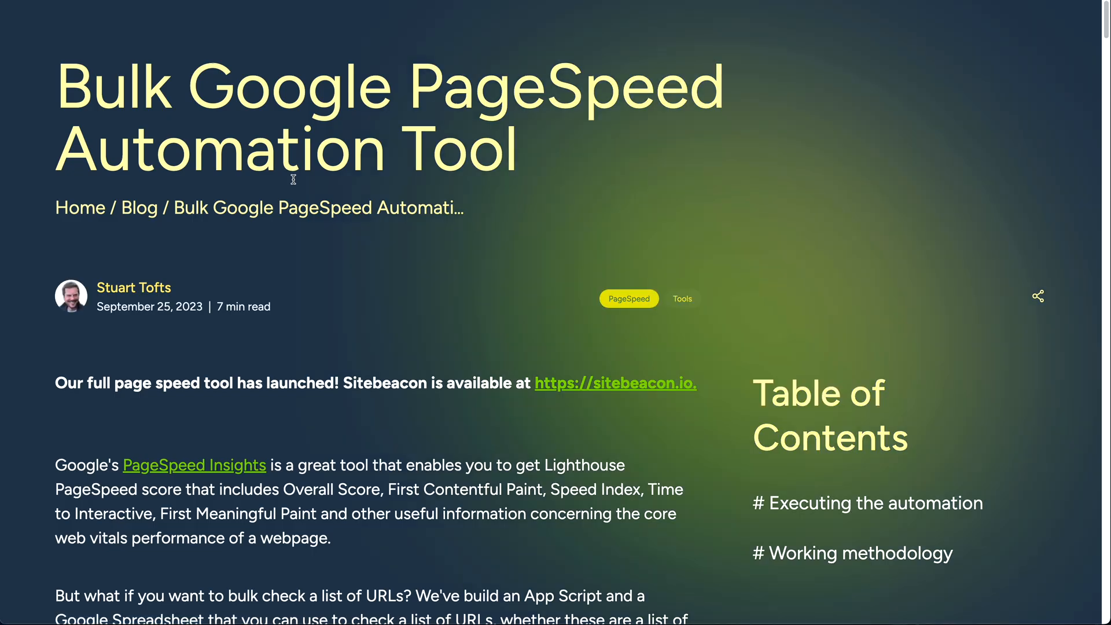
scroll("down", 3)
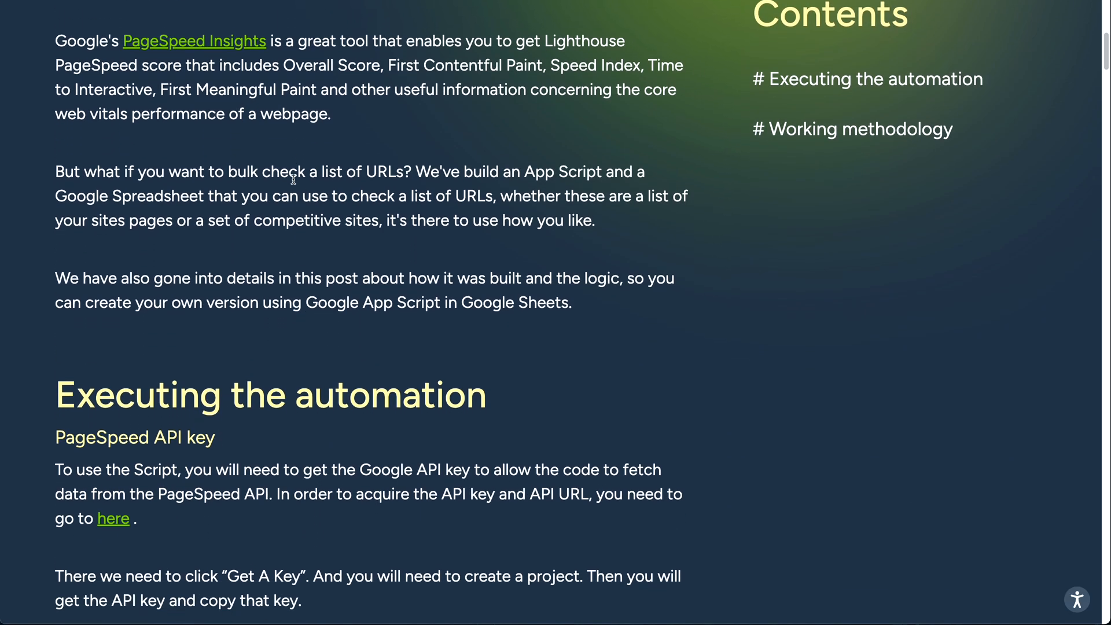
scroll("down", 3)
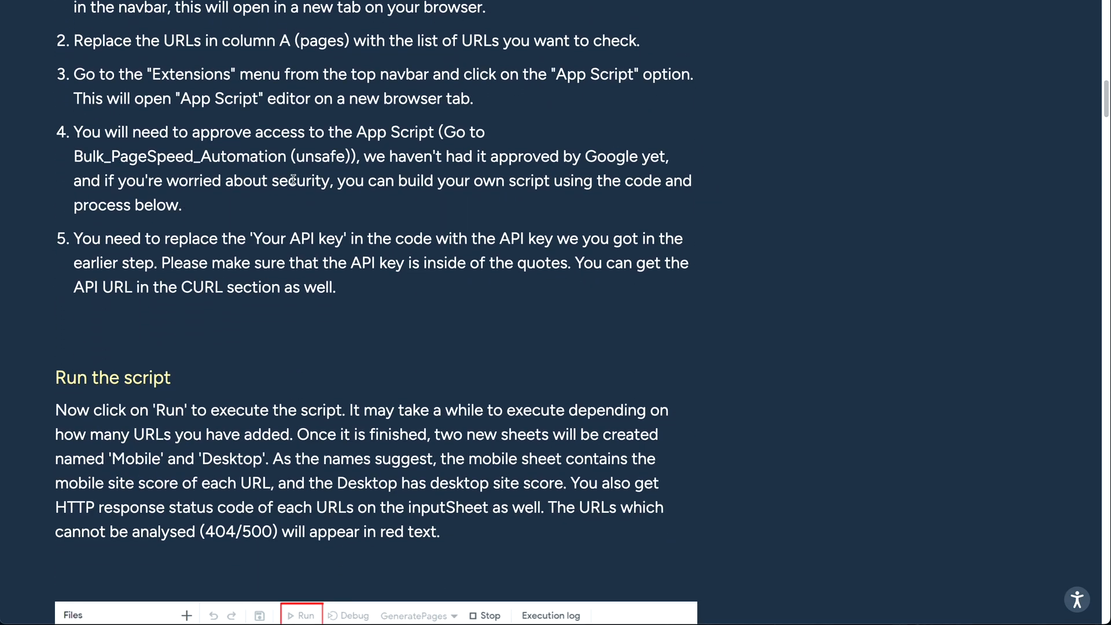
scroll("up", 3)
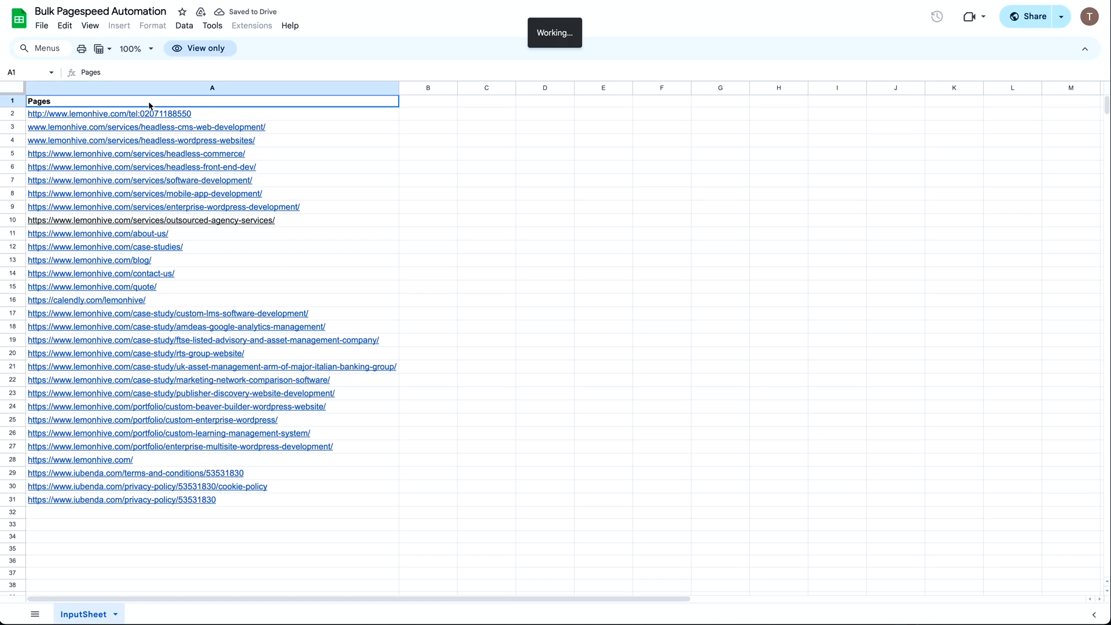
Make a copy via File > Make a copy and retitle it 'Lighthouse Pagespeed Your Copy'
left_click(42, 26)
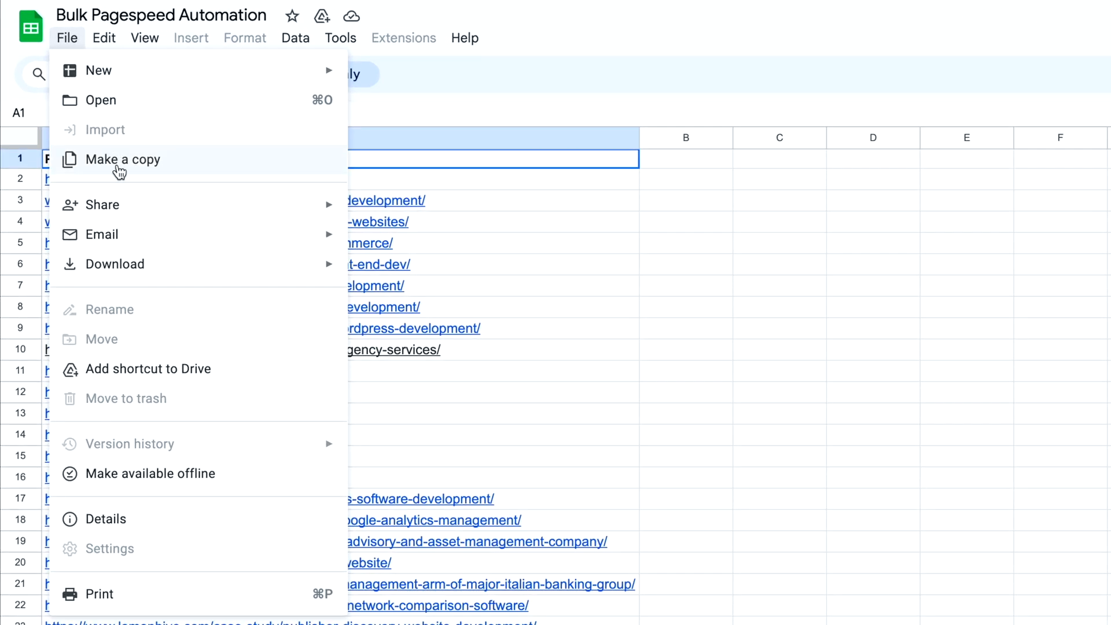
left_click(122, 159)
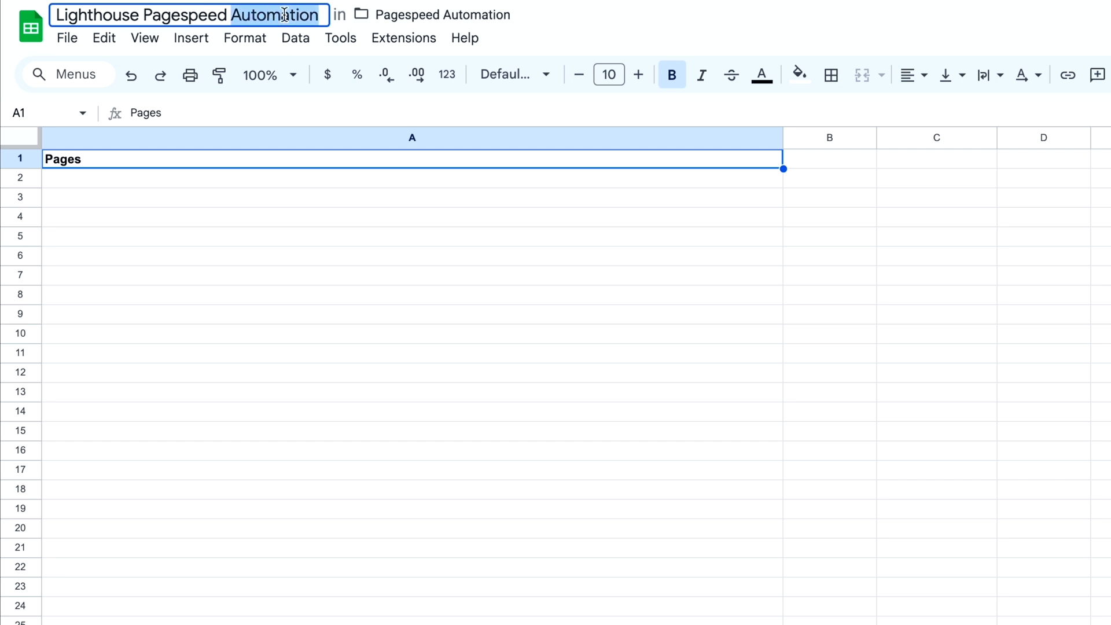
type("Your C")
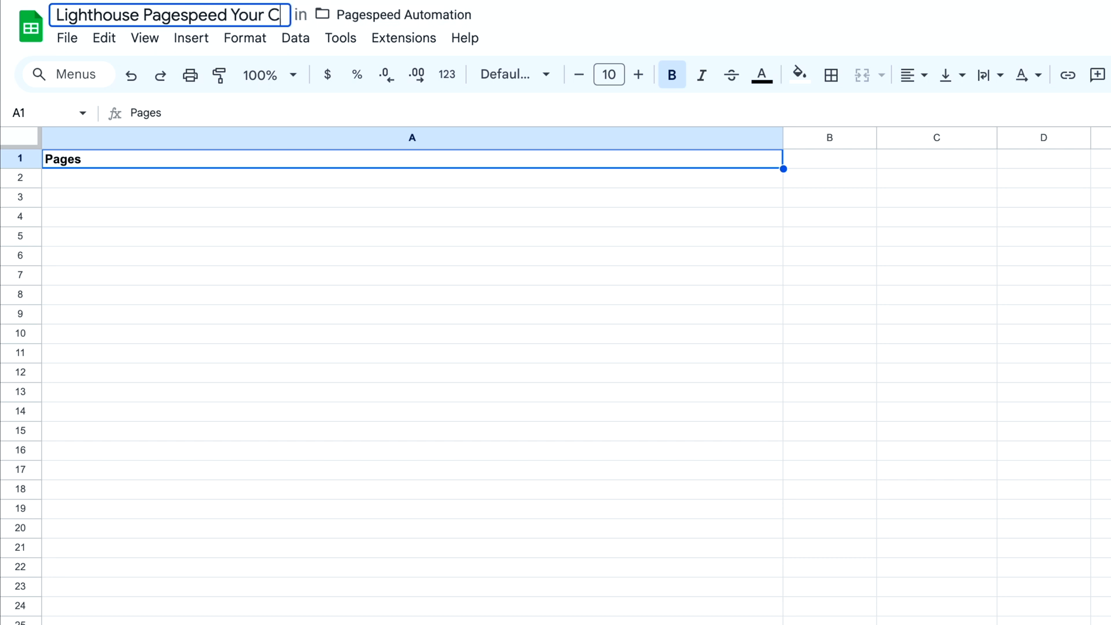
type("opy")
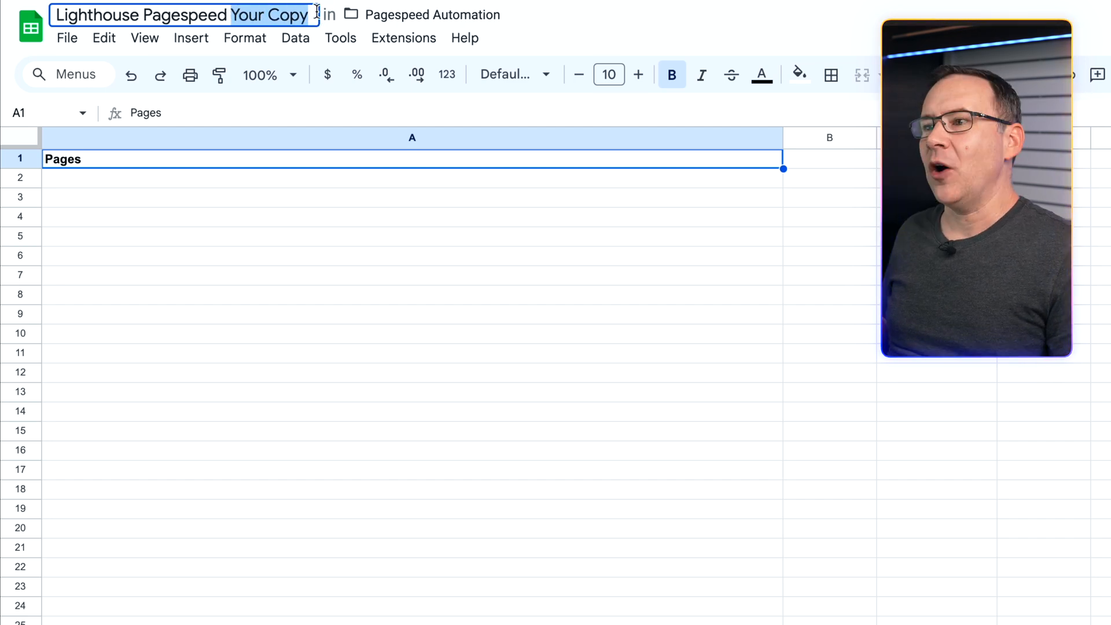
type("Auit")
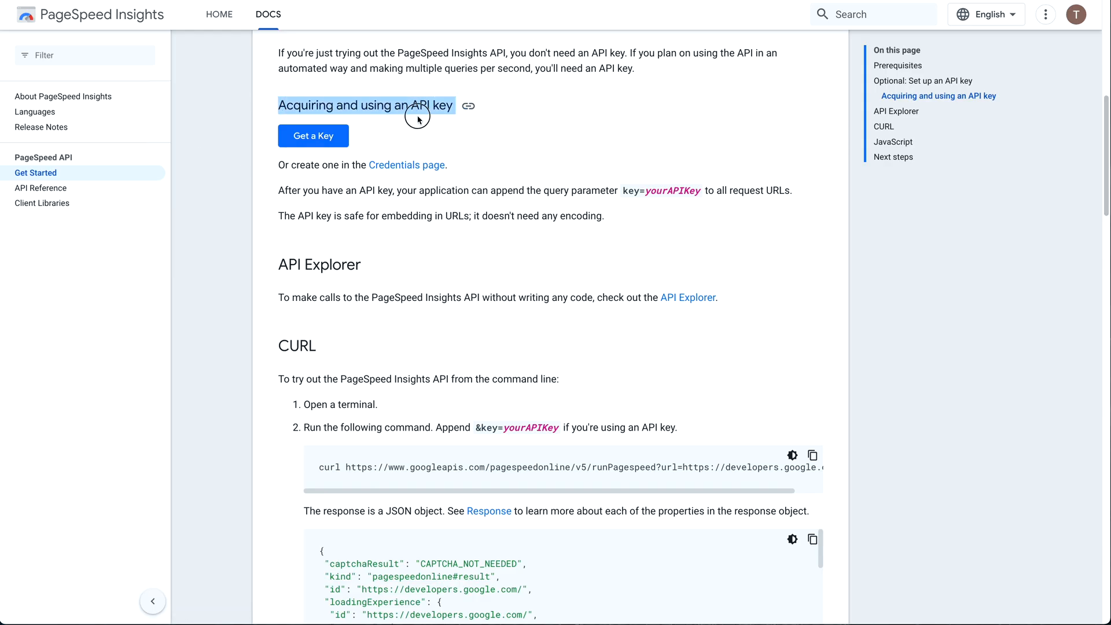
Start 'Get a Key' and select the Lighthouse Automation project for the API
left_click(313, 136)
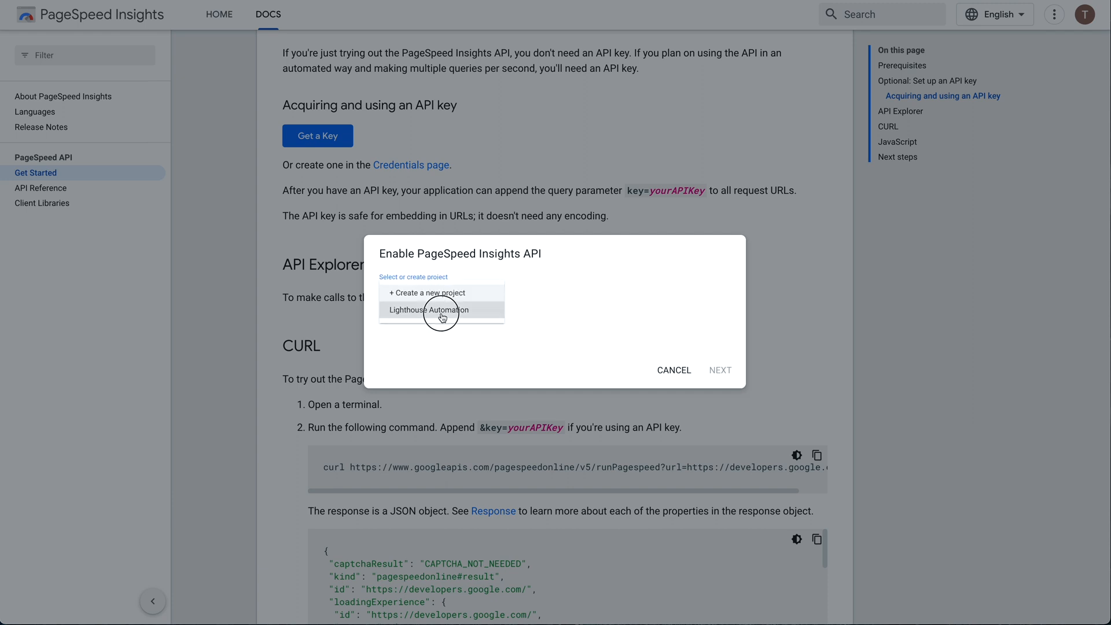
left_click(429, 310)
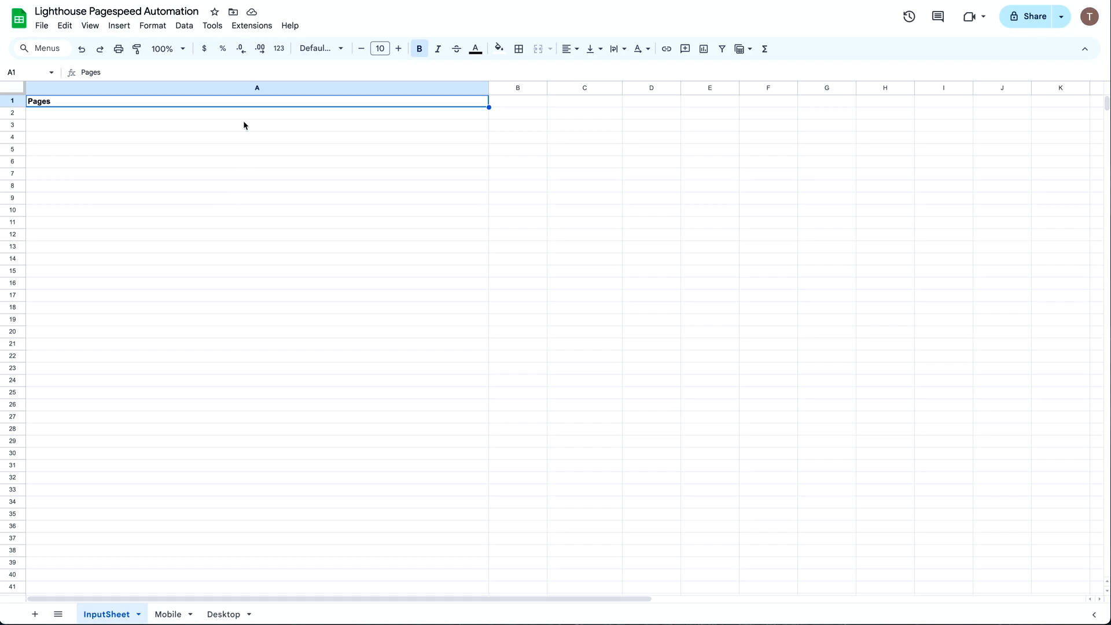
Open the Pagespeed_Automation Apps Script from Extensions and scroll its GeneratePages code
left_click(252, 26)
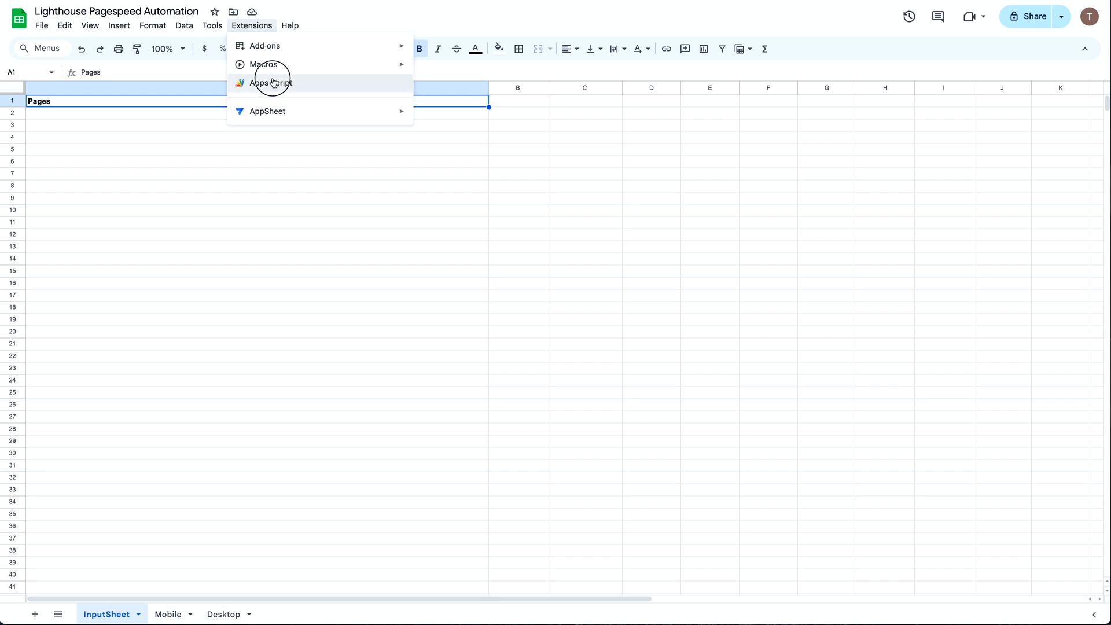
left_click(270, 83)
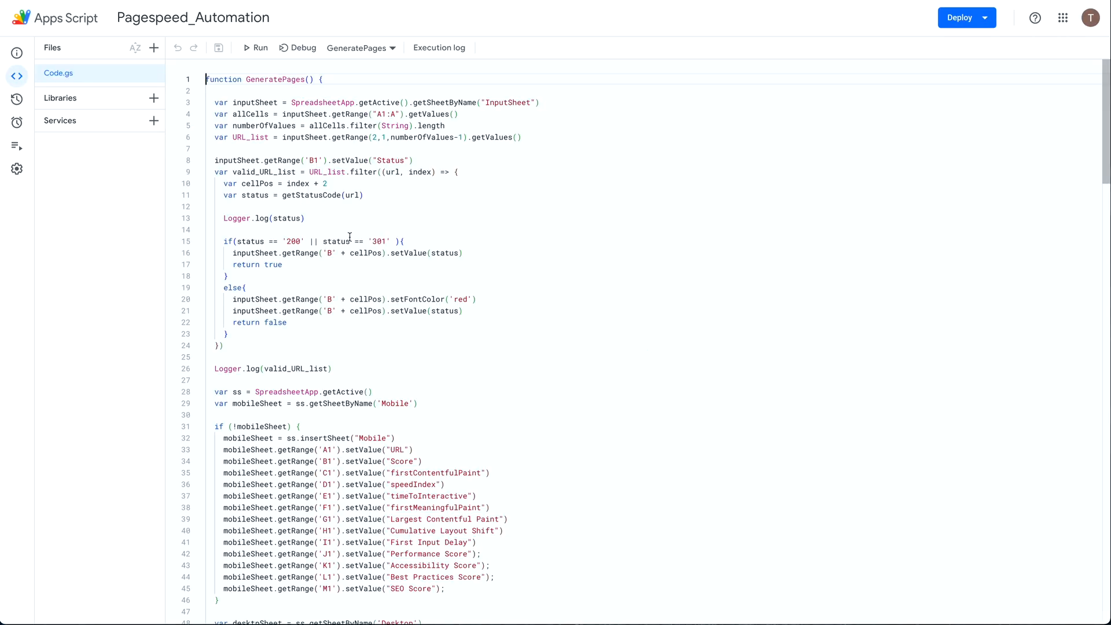
scroll("down", 3)
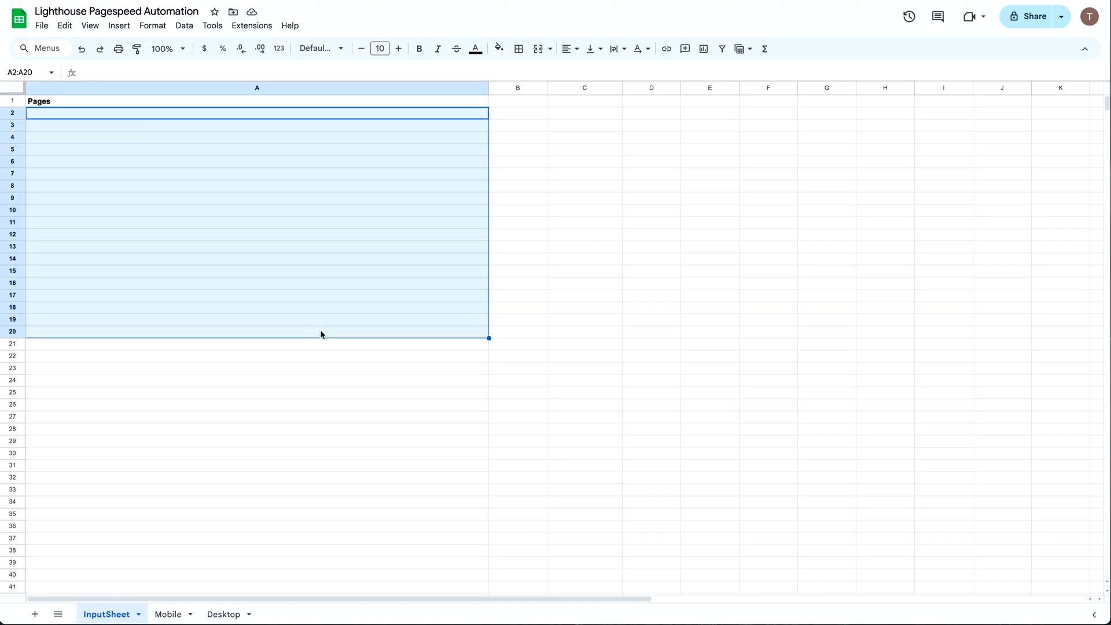
mouse_move(329, 369)
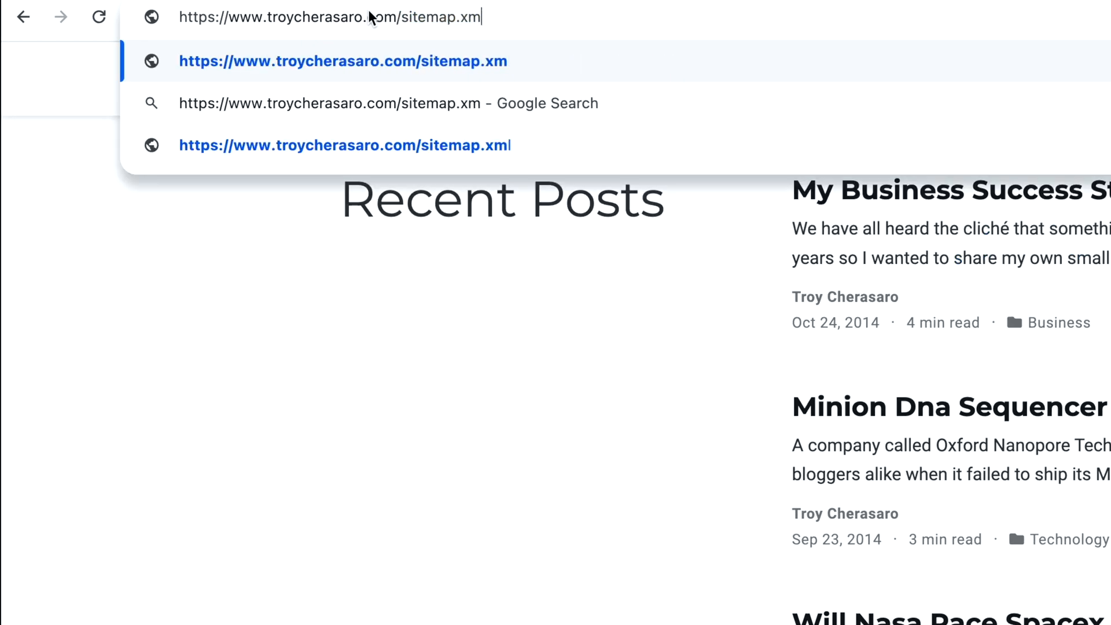
Load troycherasaro.com/sitemap.xml in the browser and zoom the page out
type("rot")
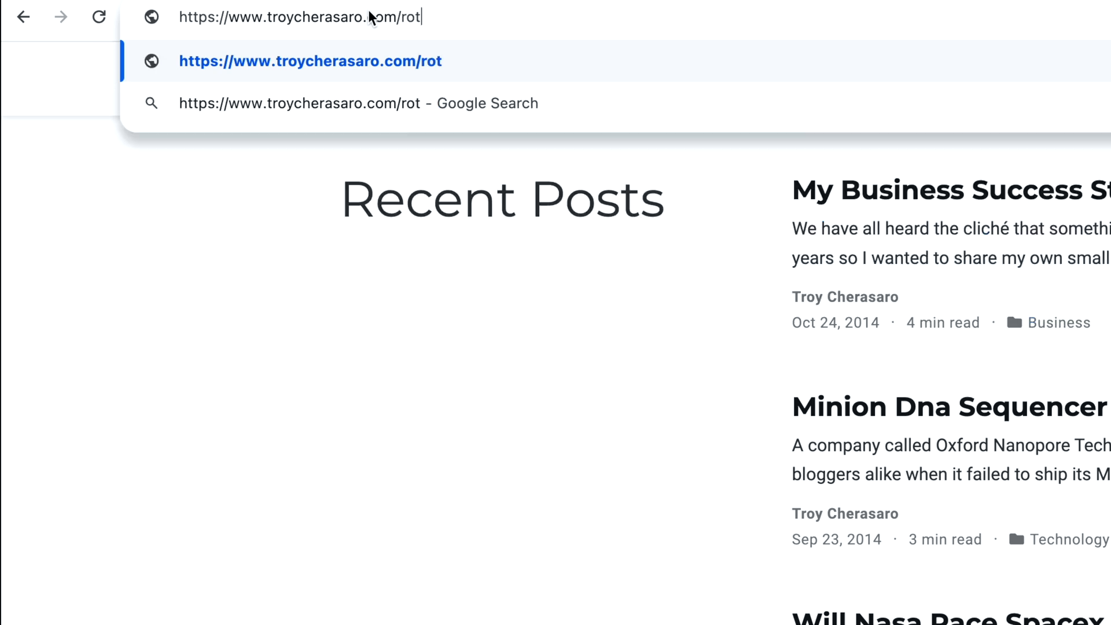
key("Return")
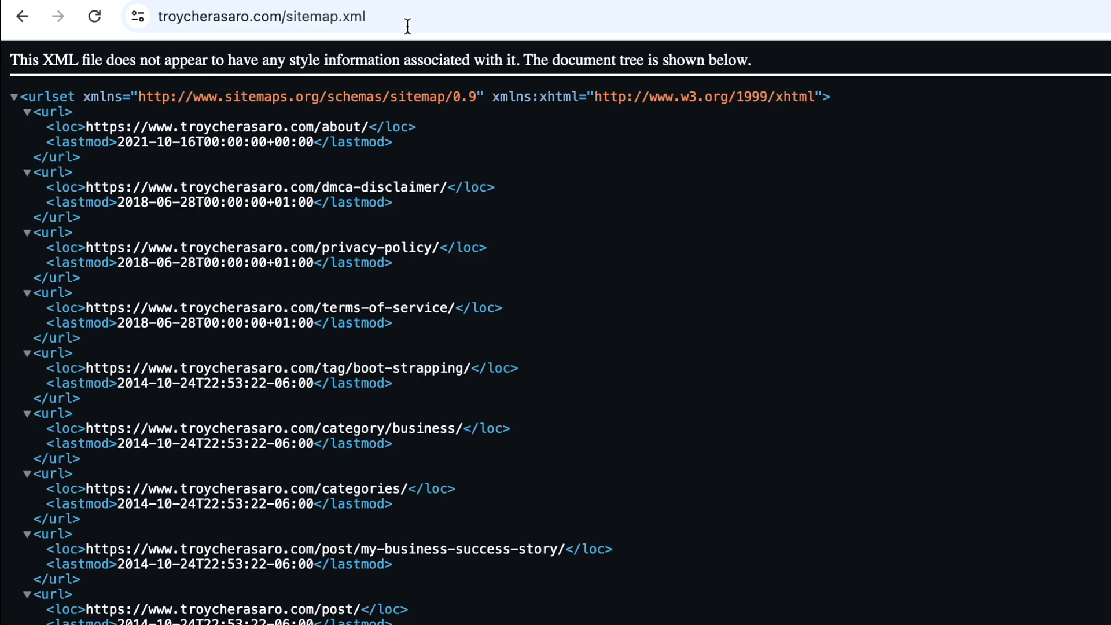
key("ctrl+minus")
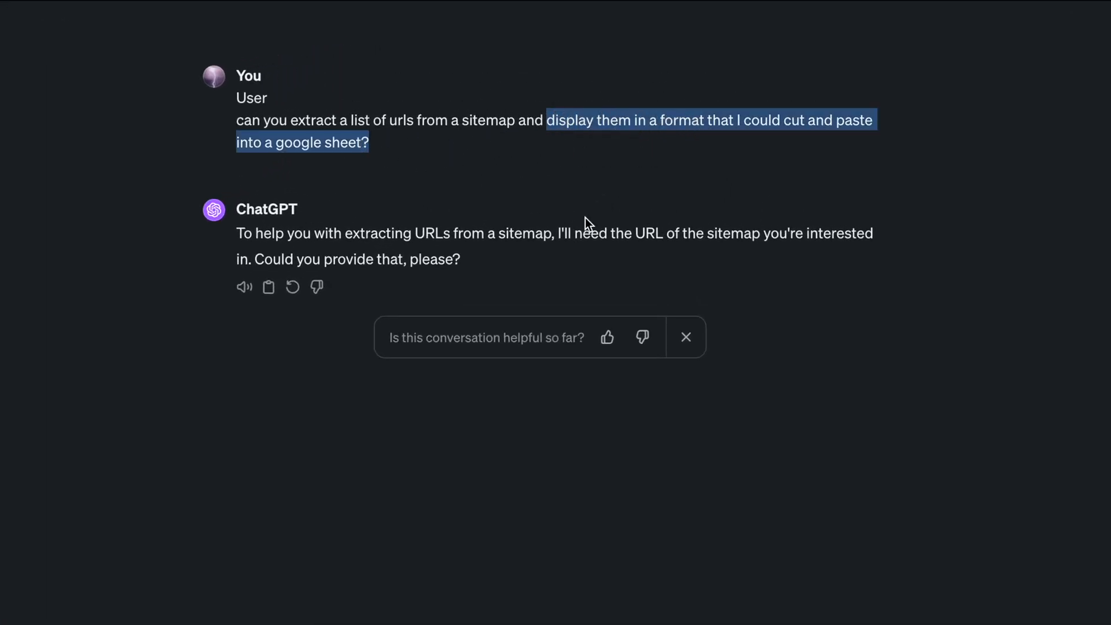
mouse_move(856, 346)
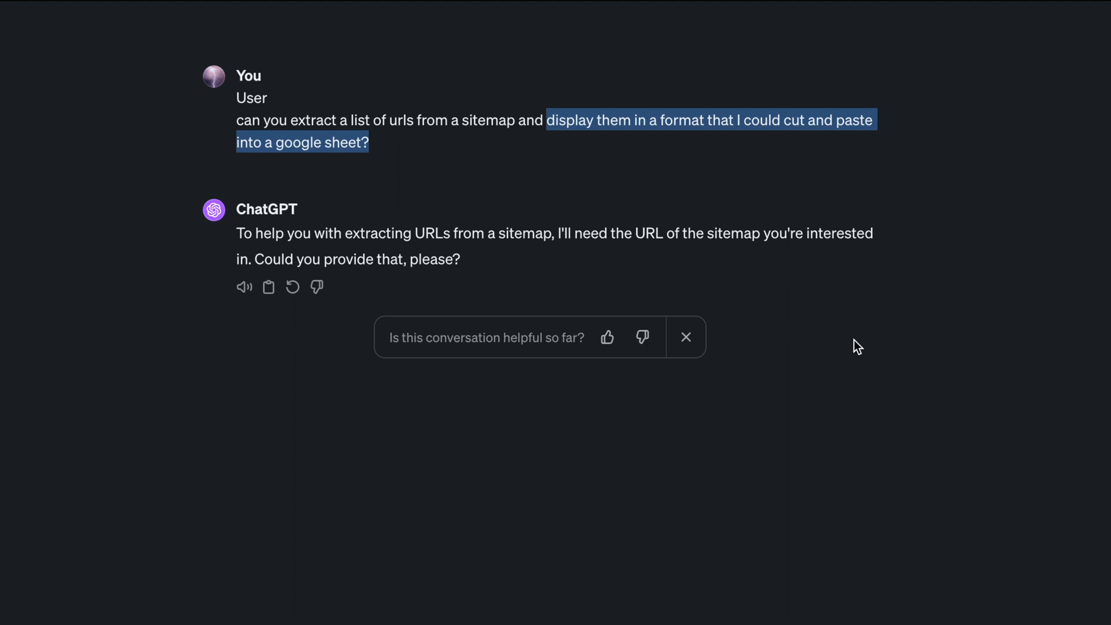
Ask ChatGPT to extract the sitemap URLs and scroll through the returned list
scroll("down", 3)
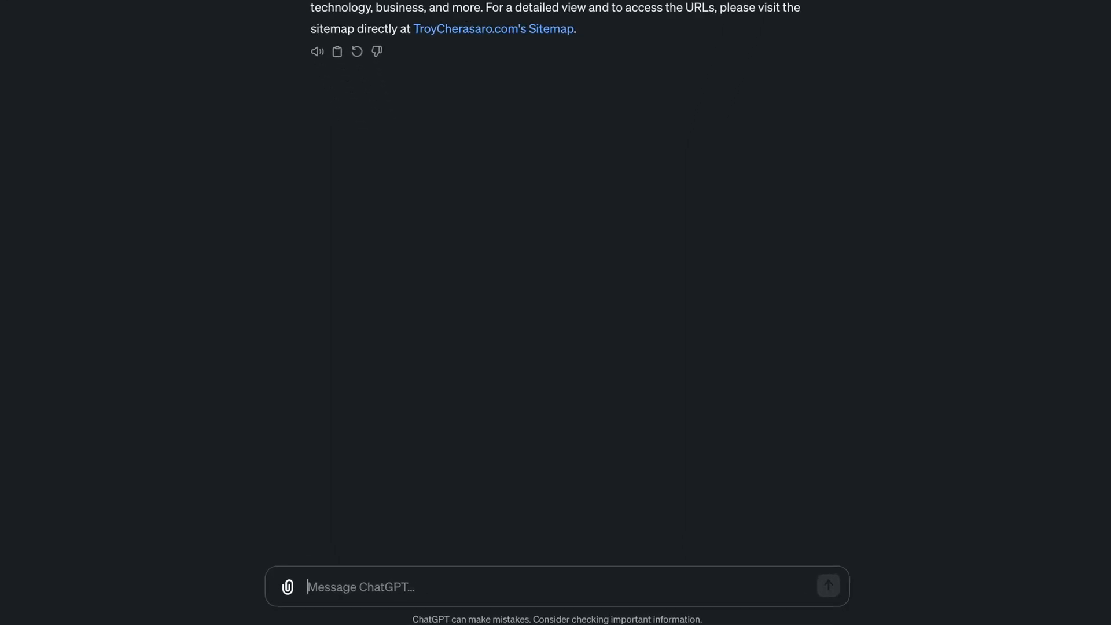
type("Can you extra")
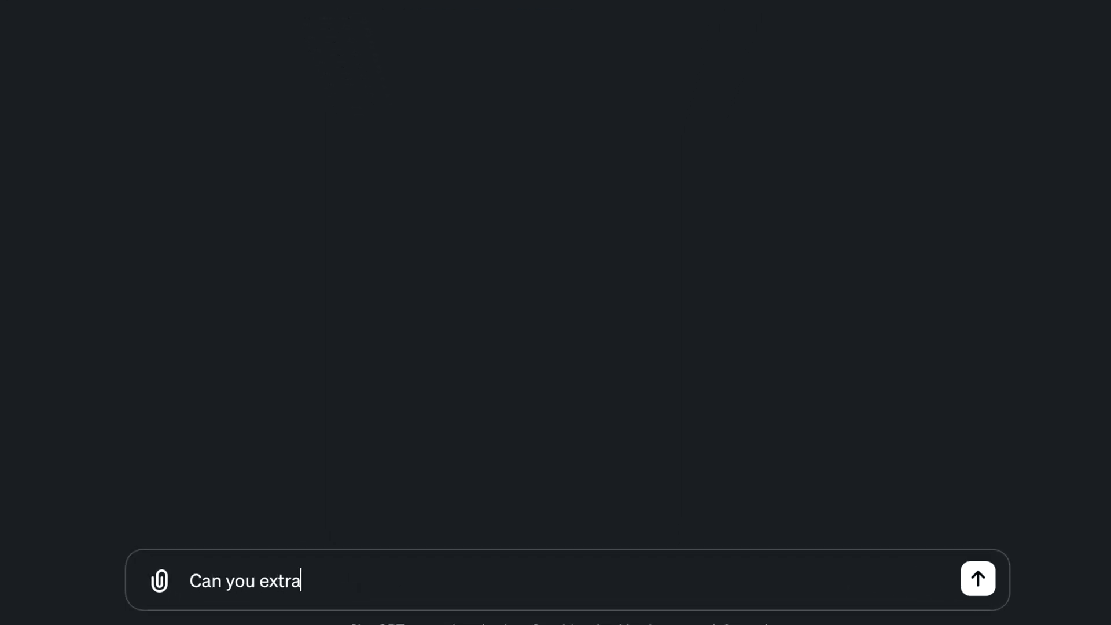
left_click(977, 579)
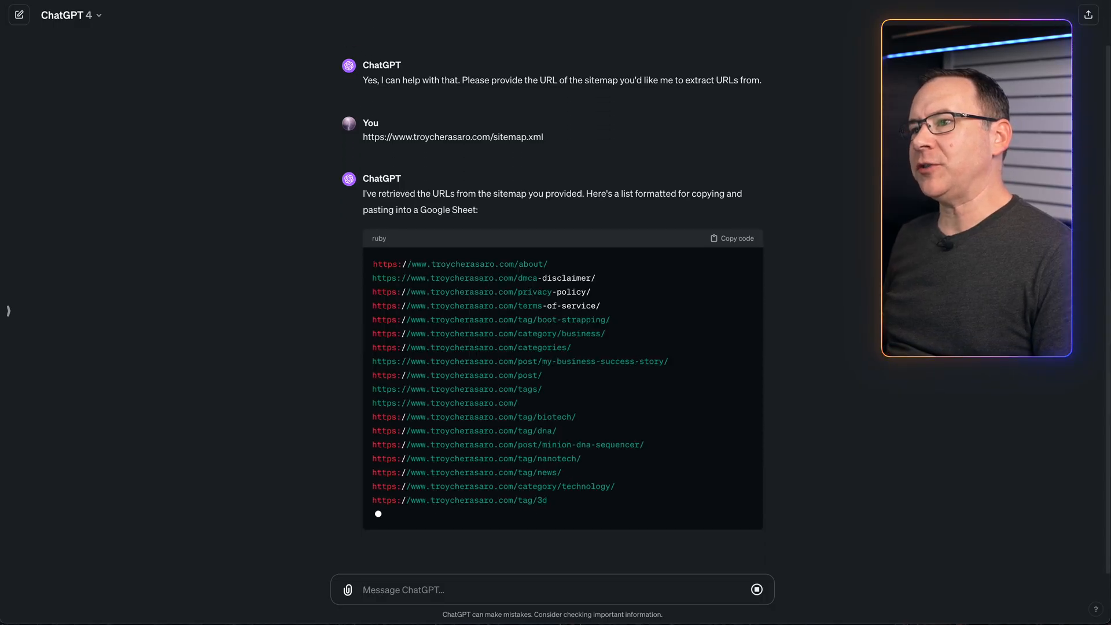
scroll("down", 3)
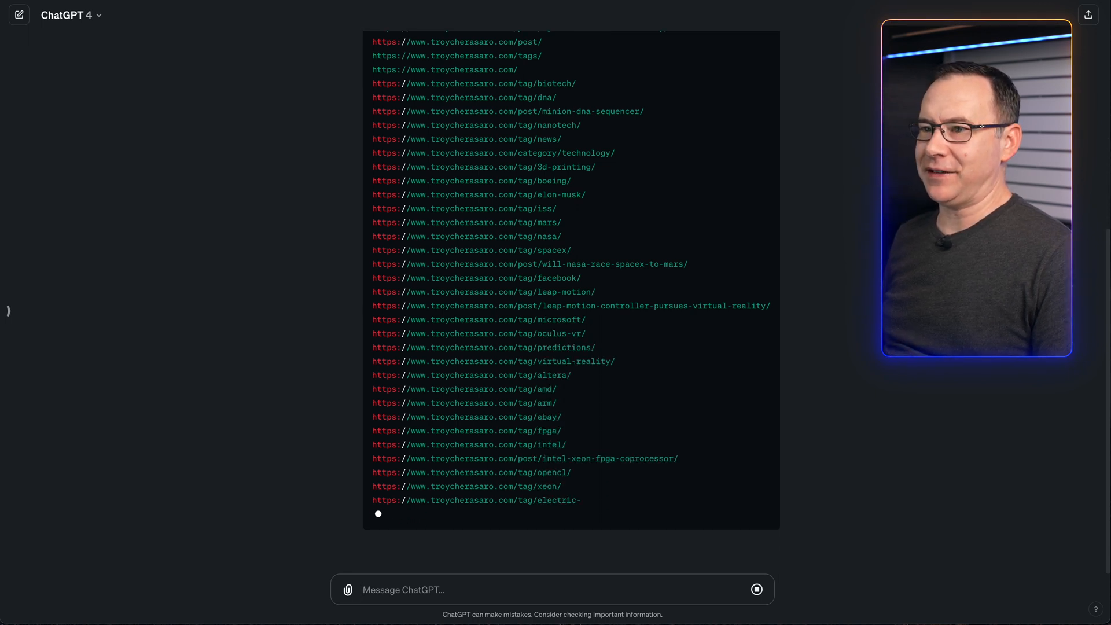
scroll("down", 3)
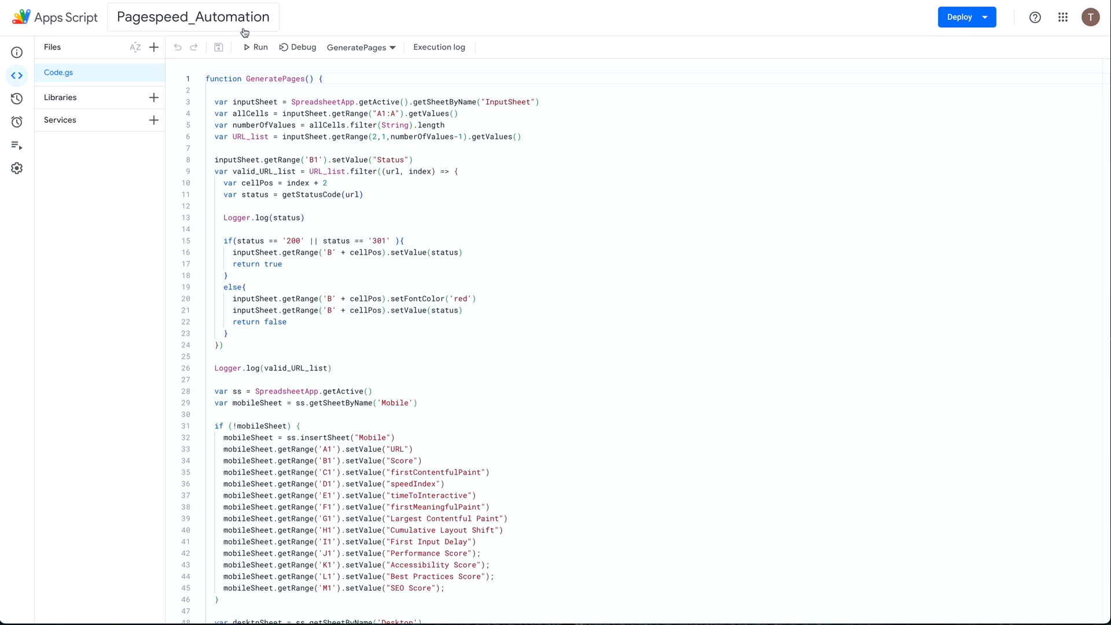
left_click(258, 47)
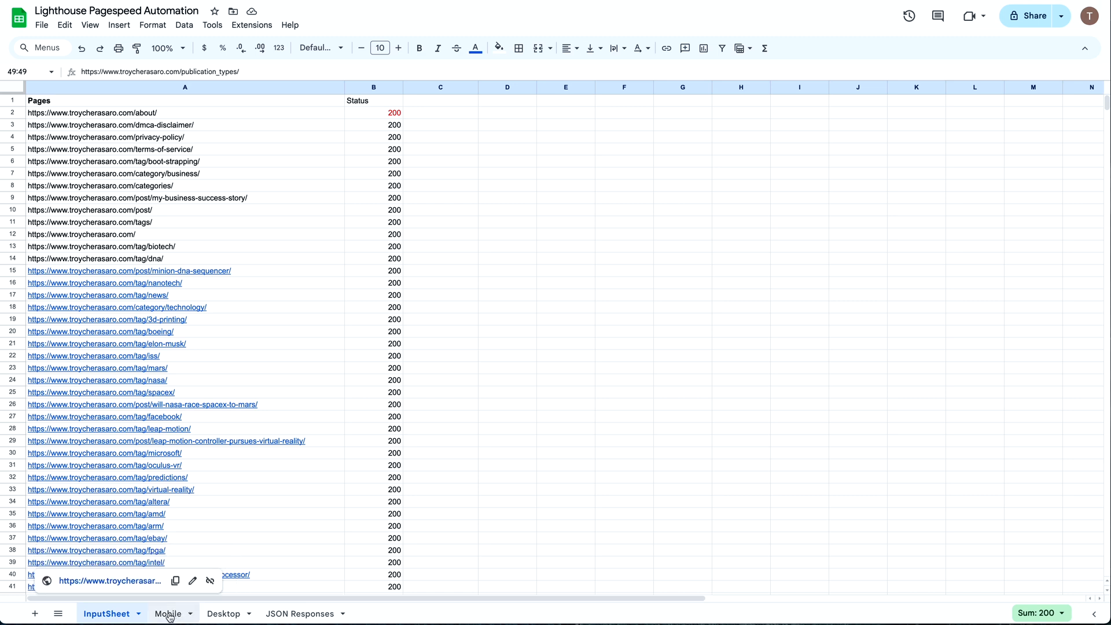
Review the Mobile scores, glance at Desktop, then return to the InputSheet URL list
left_click(167, 614)
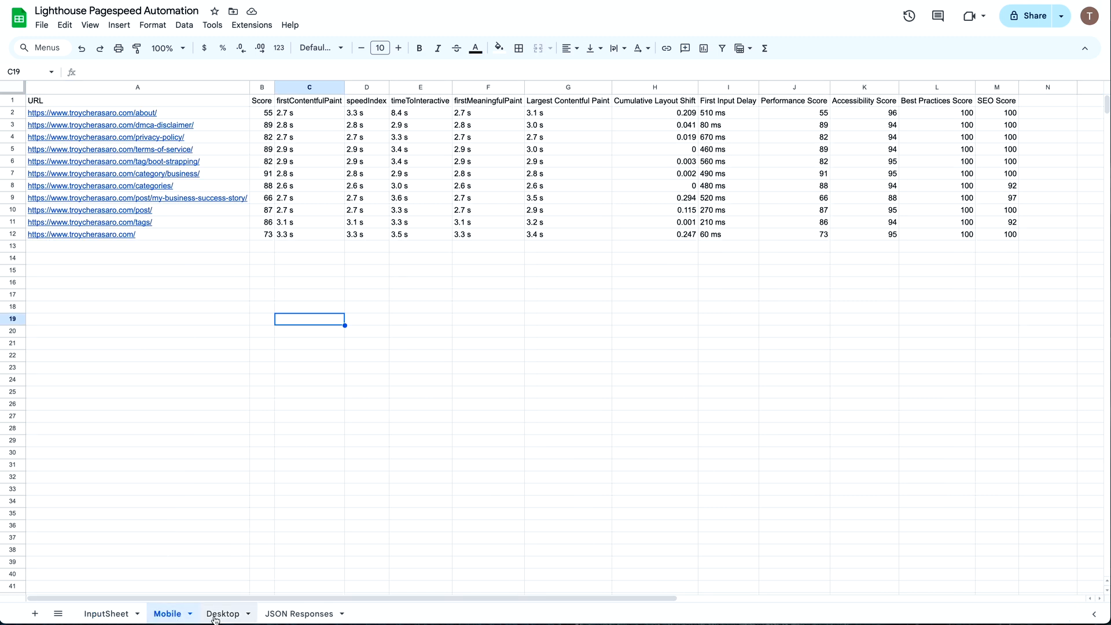
left_click(107, 614)
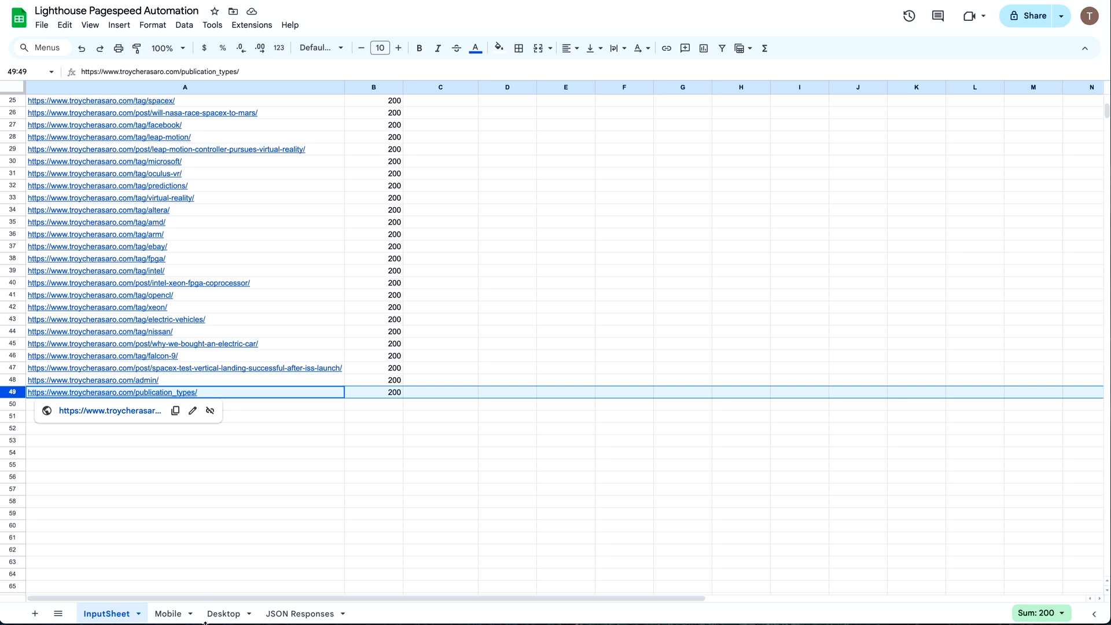
left_click(168, 614)
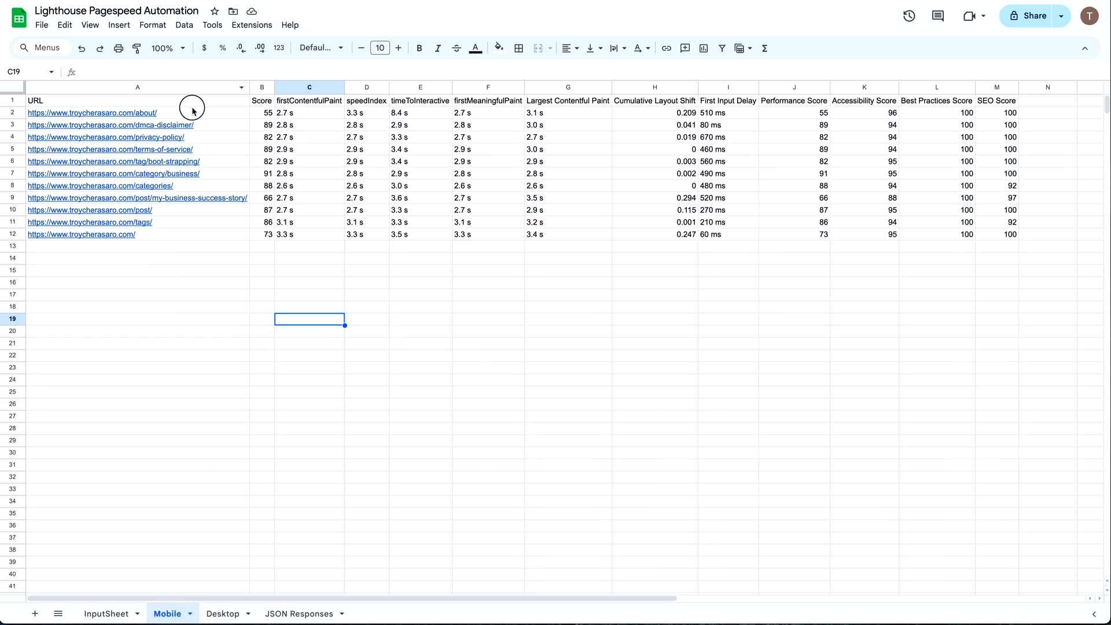
left_click(136, 282)
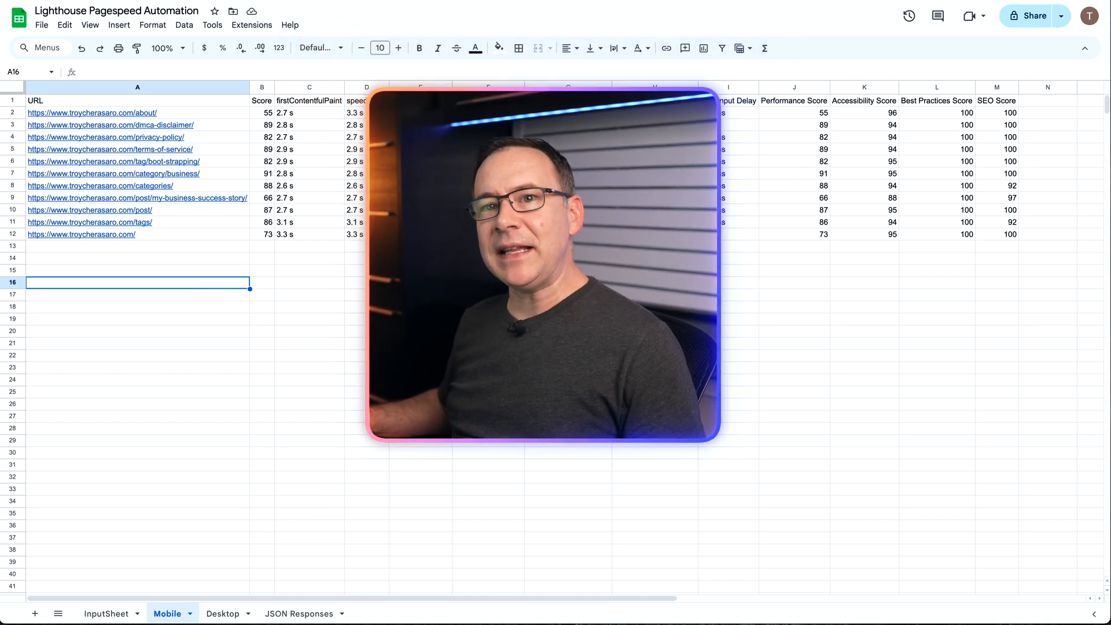
mouse_move(1084, 445)
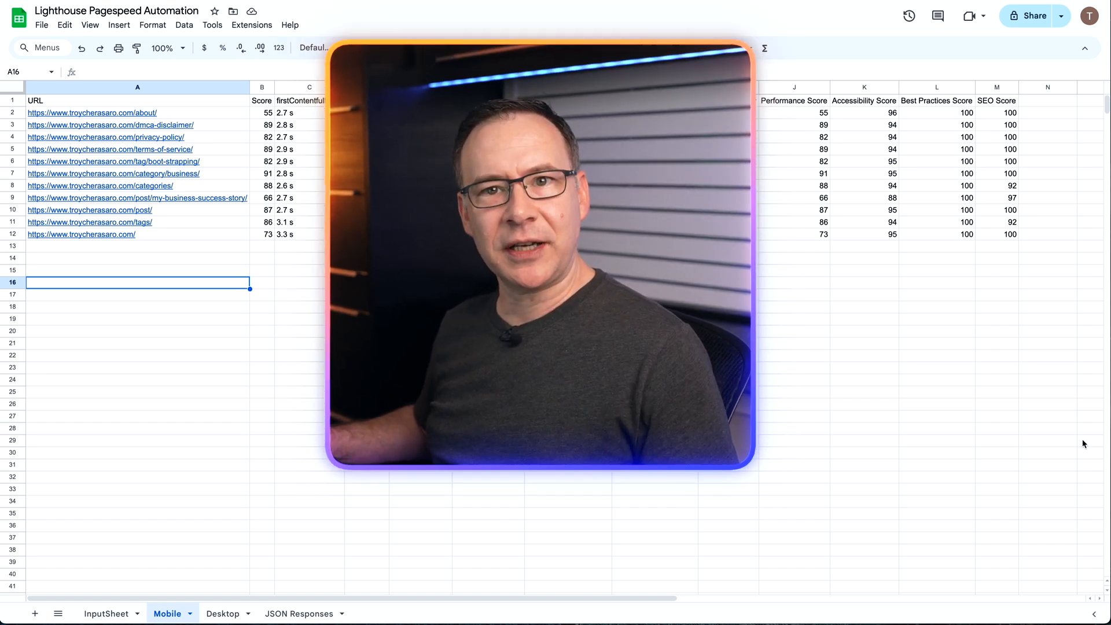
left_click(105, 613)
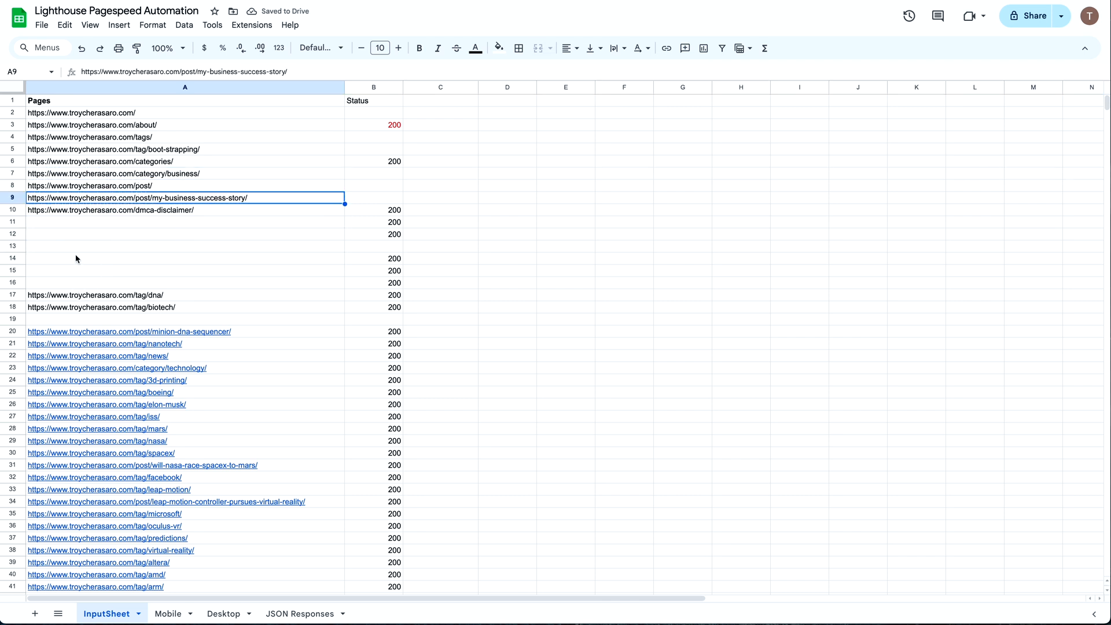
Delete the Status column on InputSheet, check the remaining URLs, and go back to Mobile
right_click(372, 87)
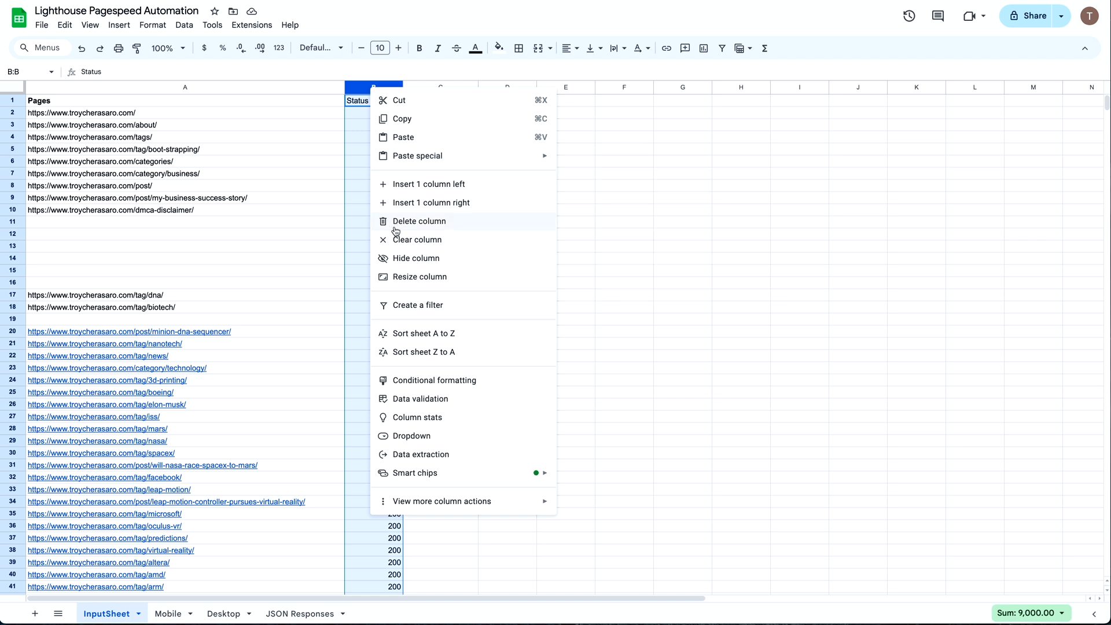
left_click(418, 220)
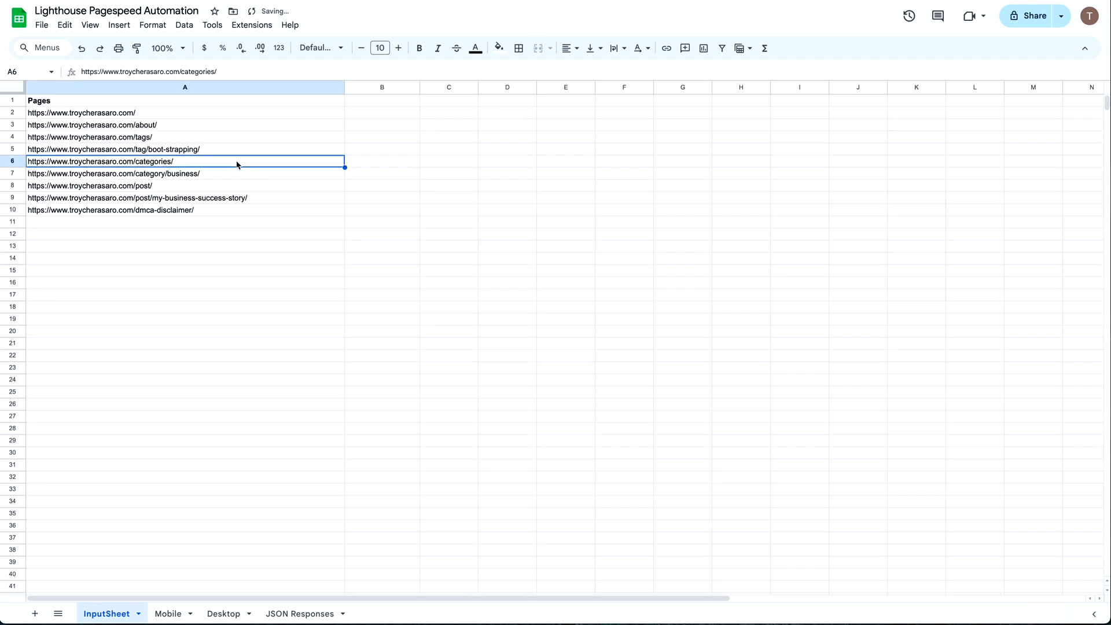
left_click(186, 234)
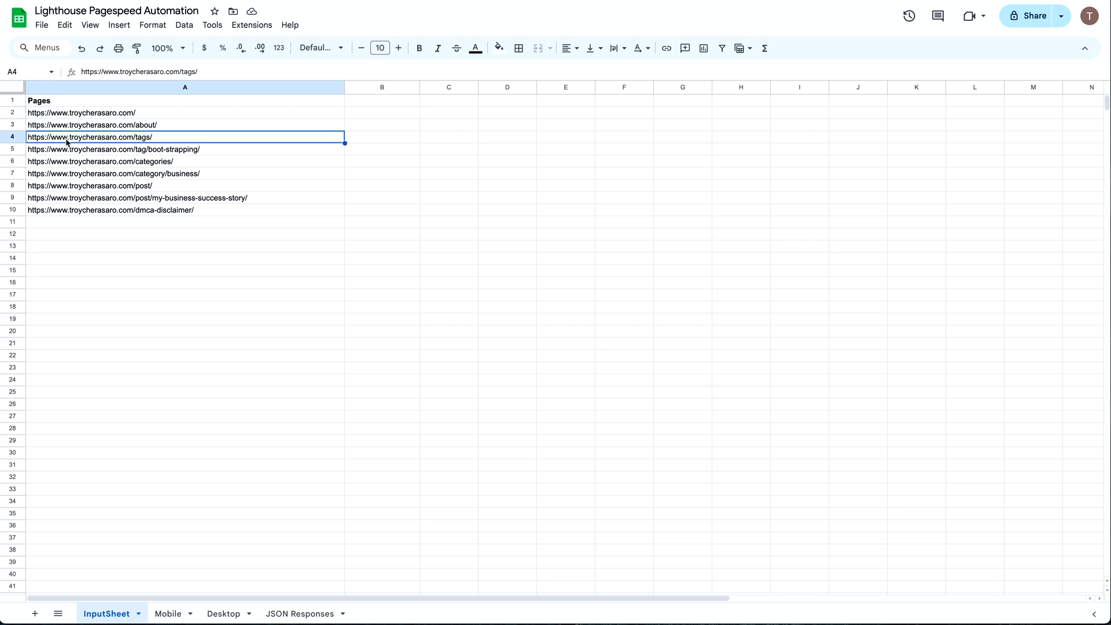
left_click(110, 150)
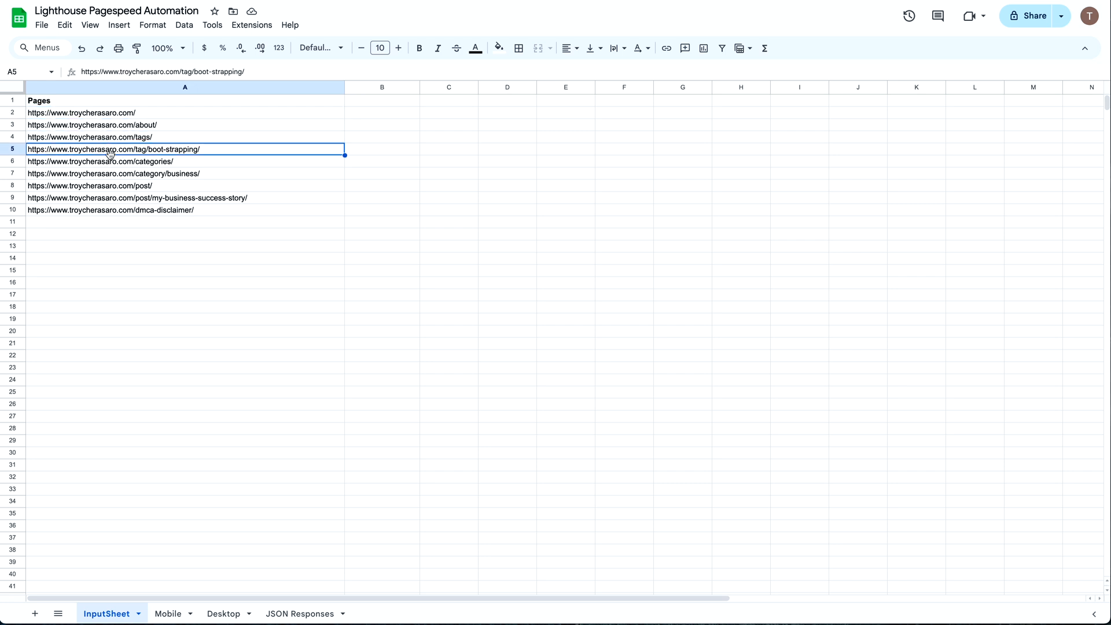
left_click(168, 614)
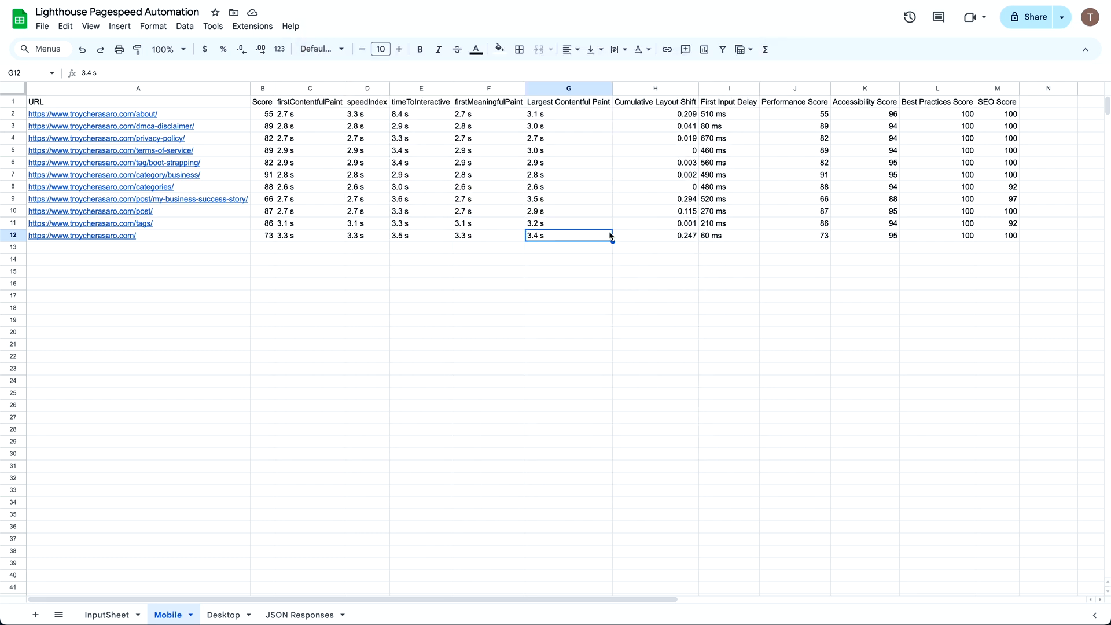
Highlight the Mobile metric columns G–I and the four score columns Performance to SEO
left_click(421, 258)
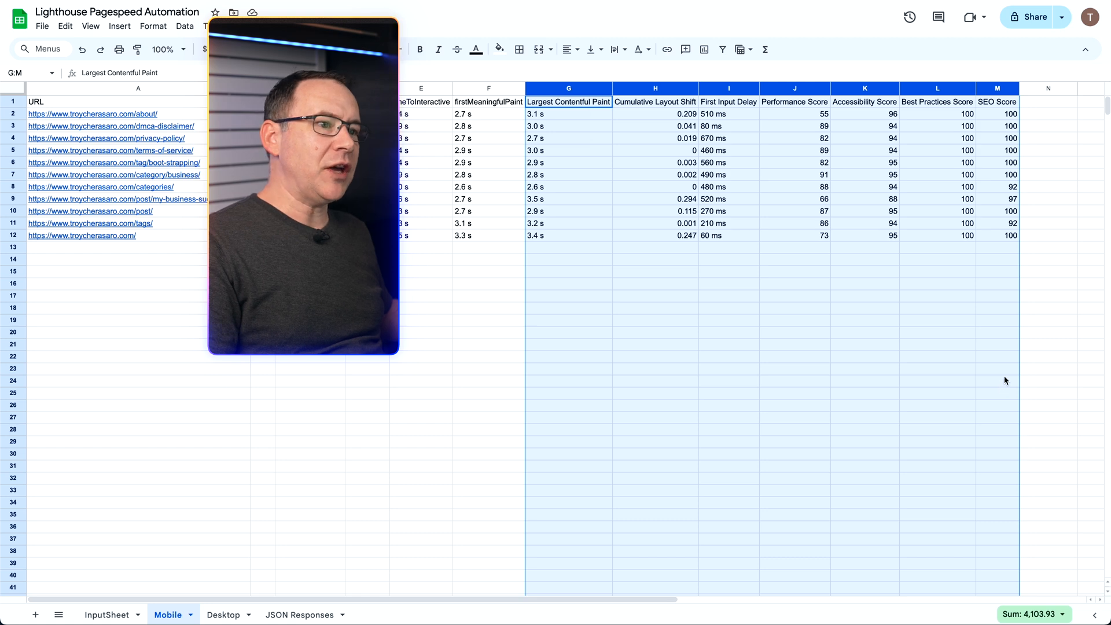
mouse_move(1040, 318)
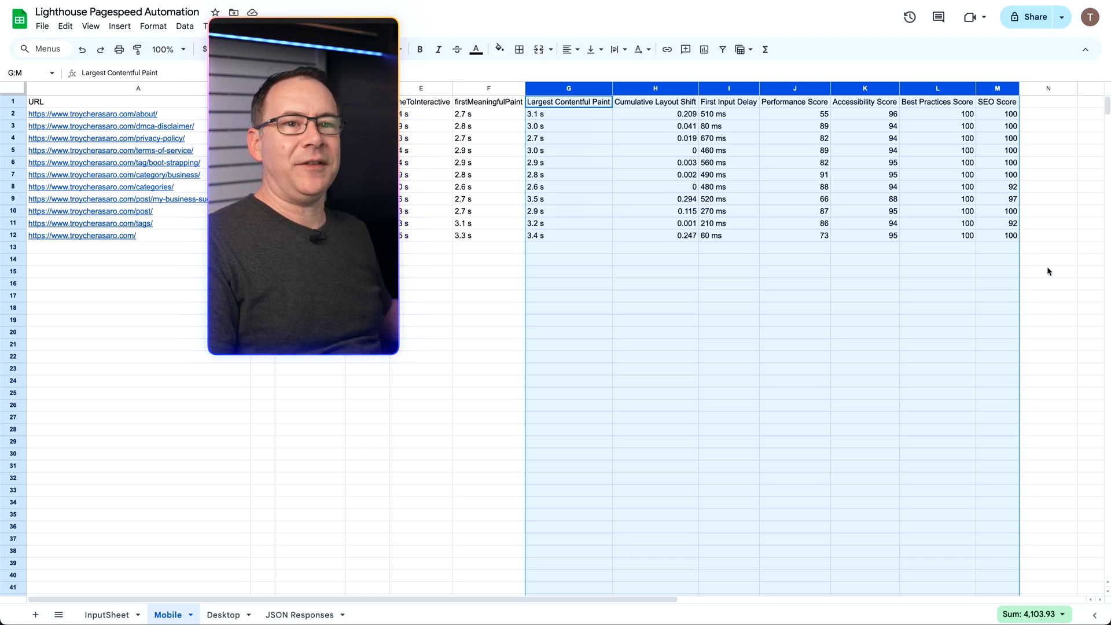
left_click(1047, 271)
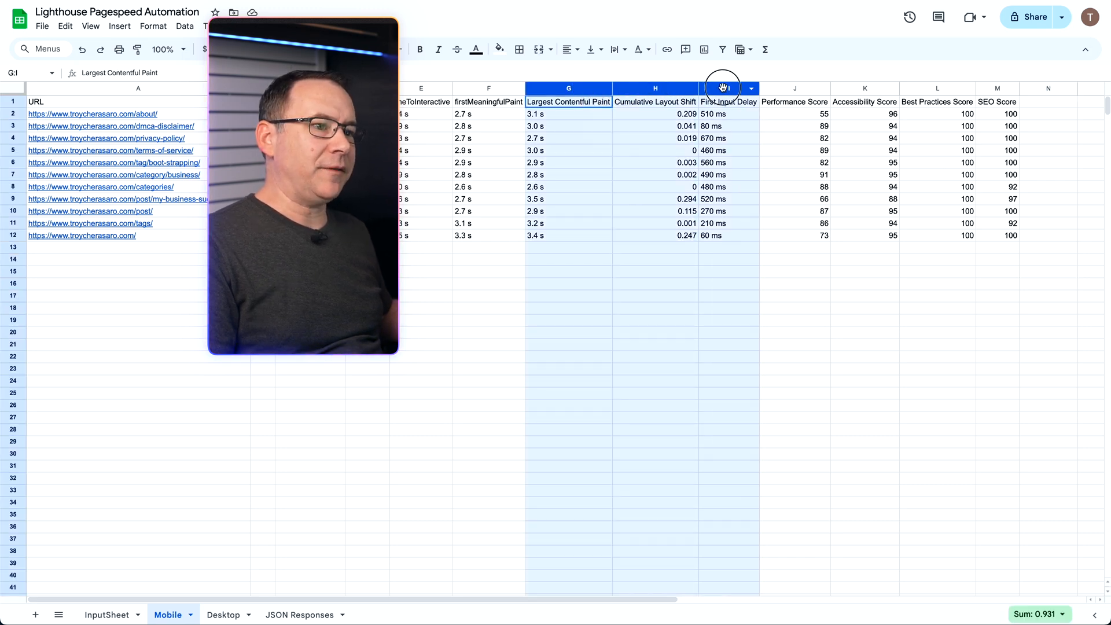
mouse_move(802, 88)
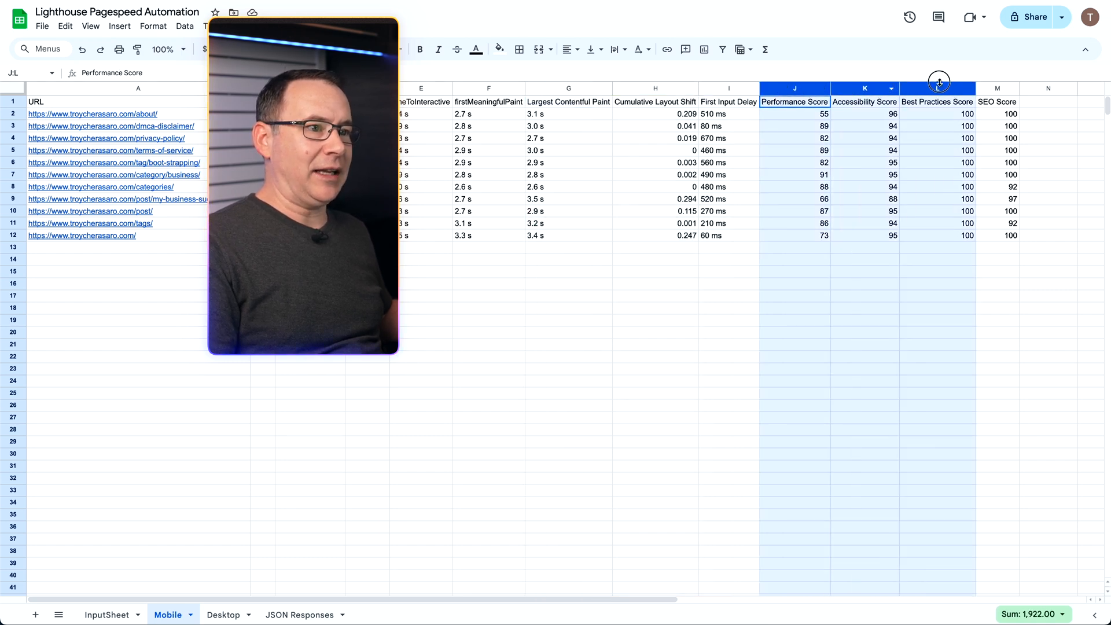
left_click(997, 88)
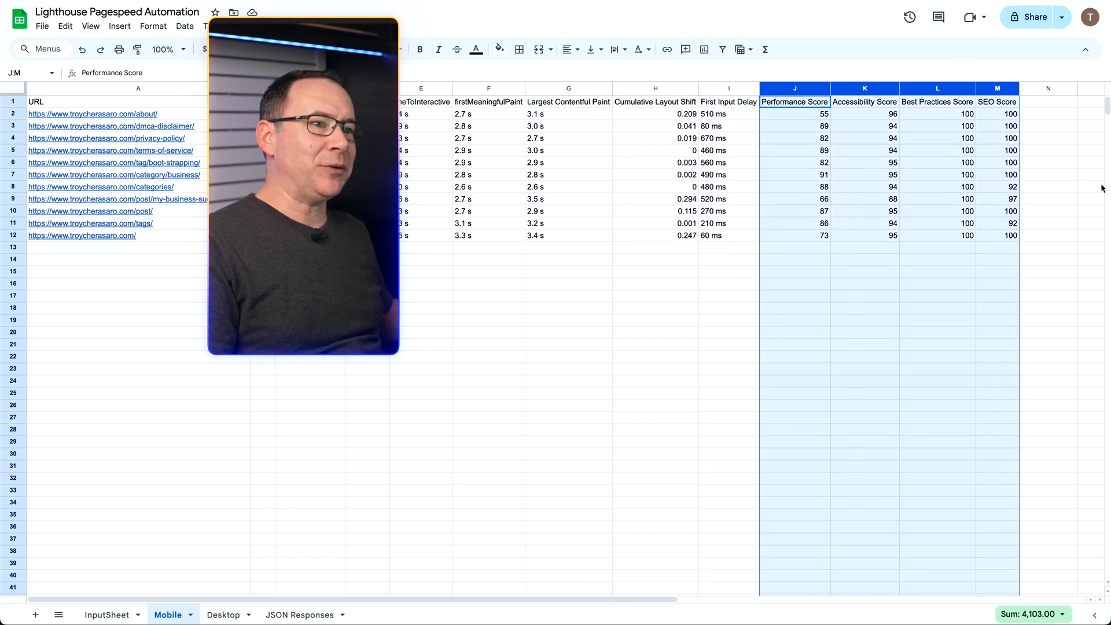
mouse_move(603, 414)
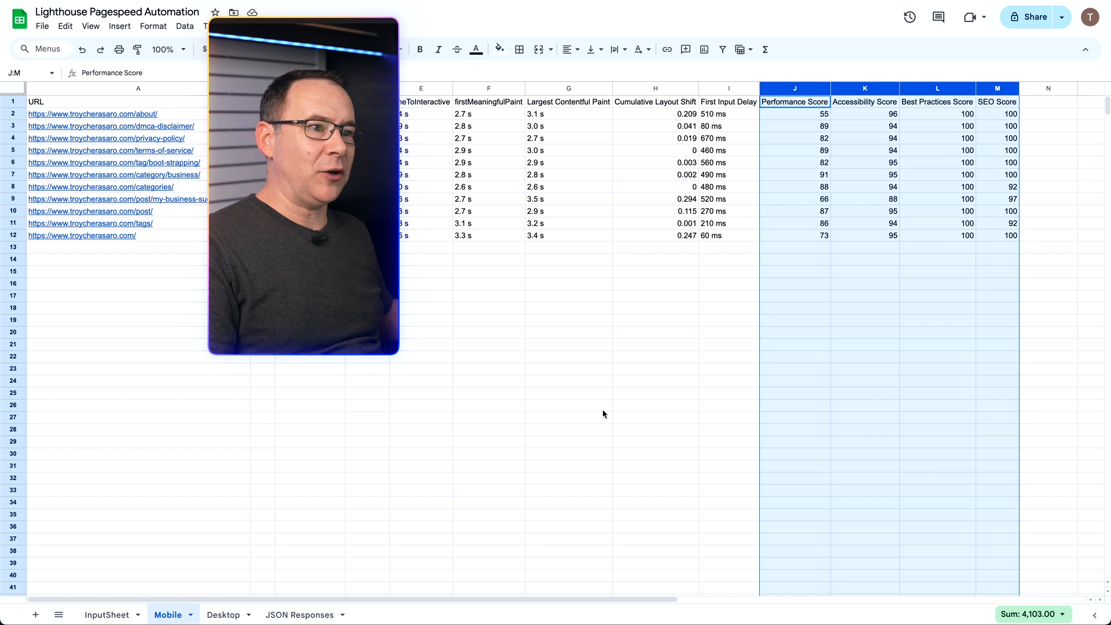
mouse_move(599, 450)
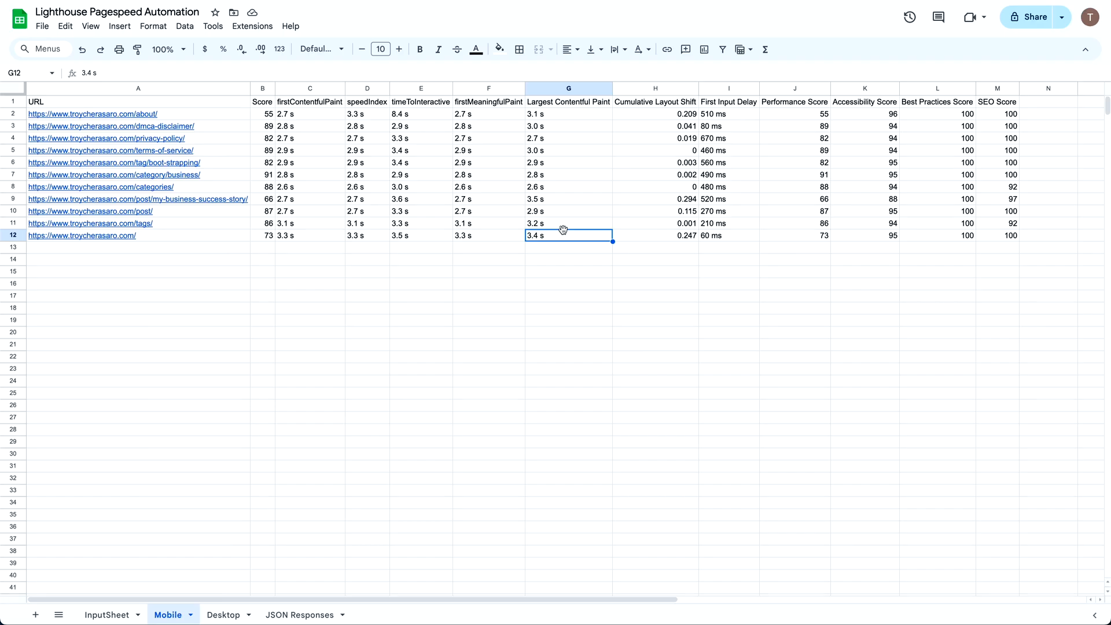
mouse_move(574, 228)
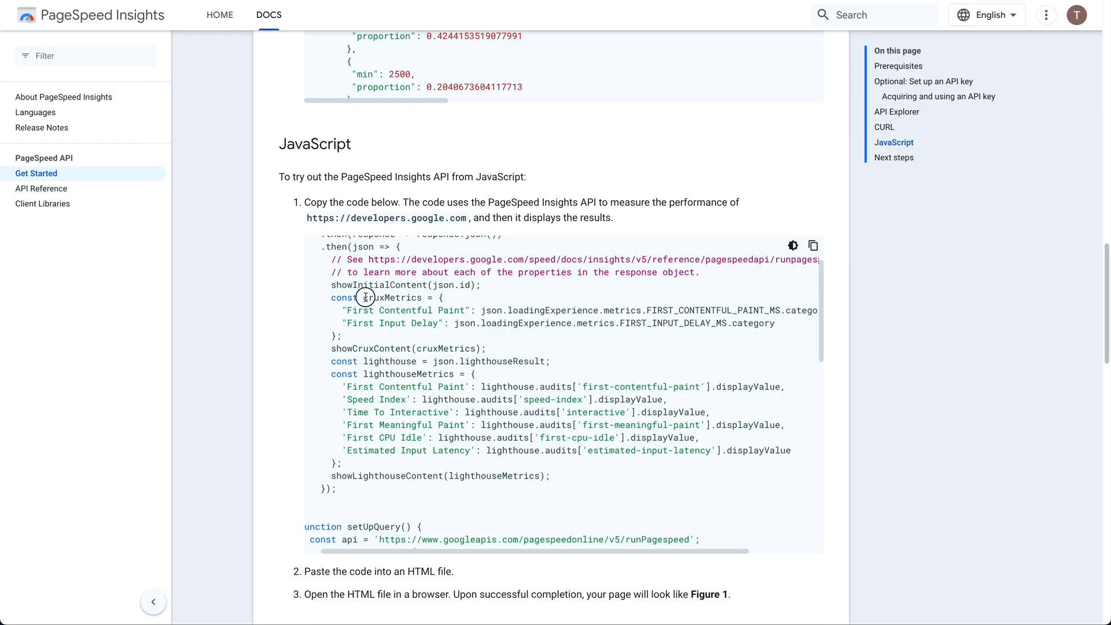
Highlight lighthouseMetrics in the sample code, then copy a shareable link to the about-page report
double_click(390, 298)
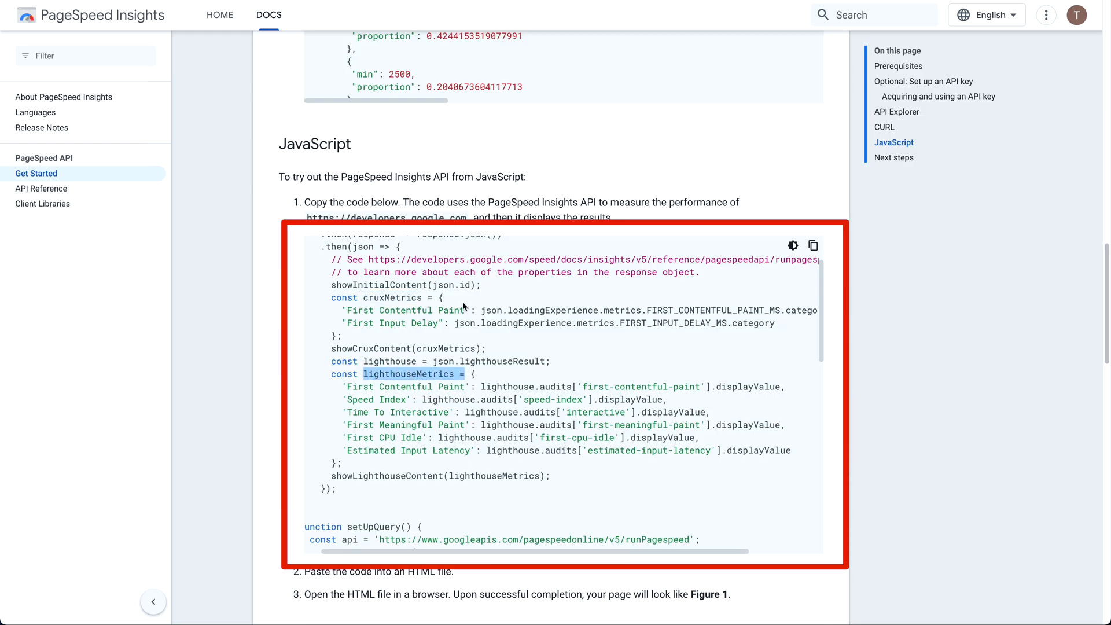
scroll("up", 3)
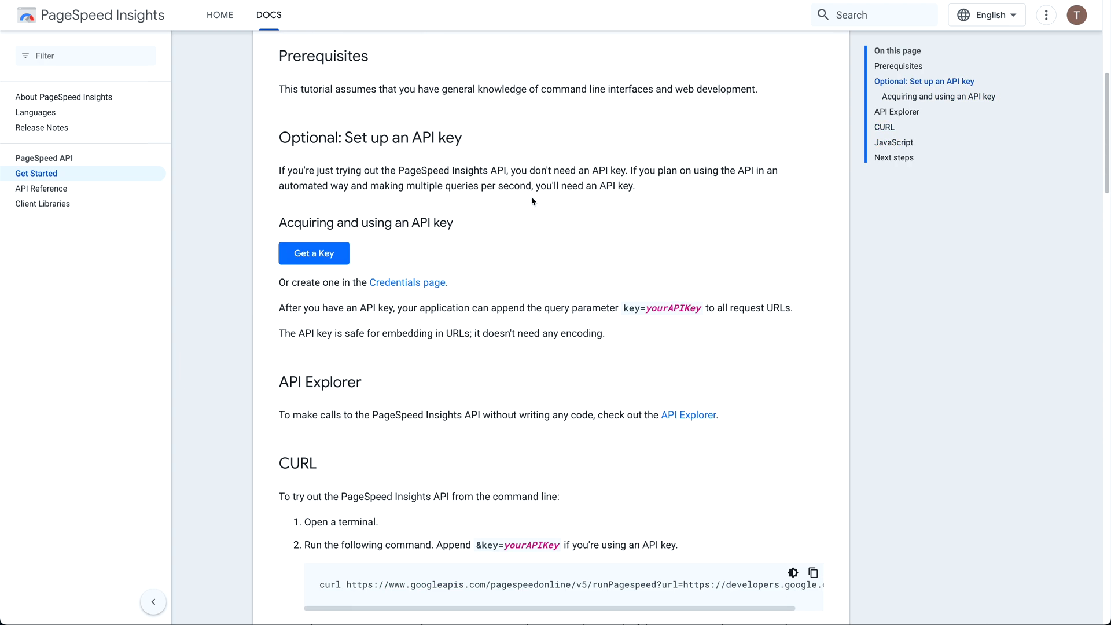
scroll("up", 3)
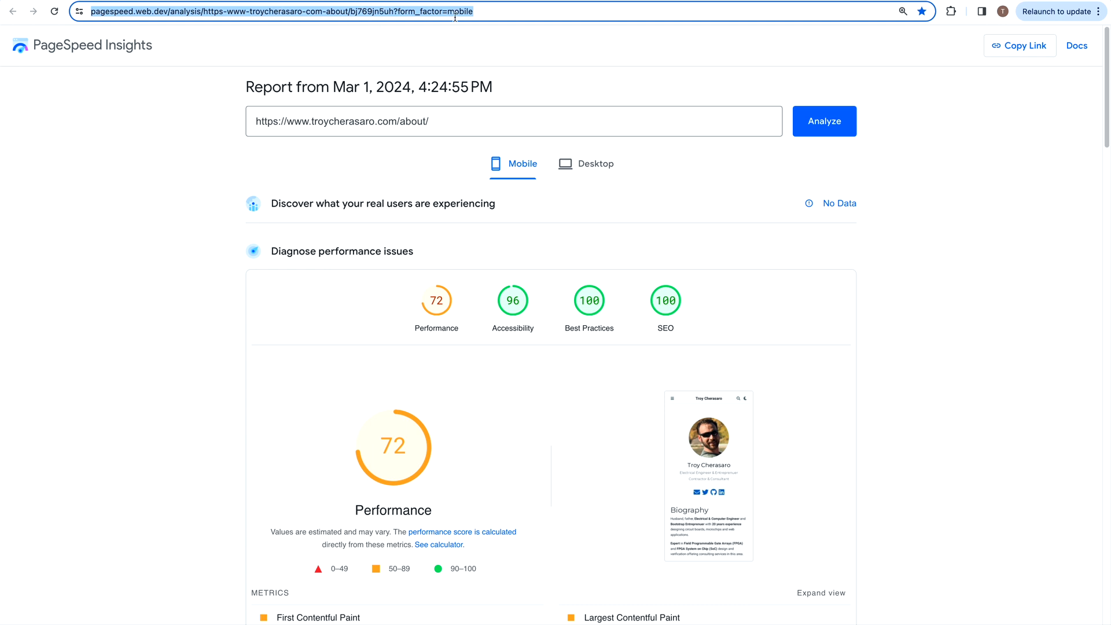
mouse_move(795, 54)
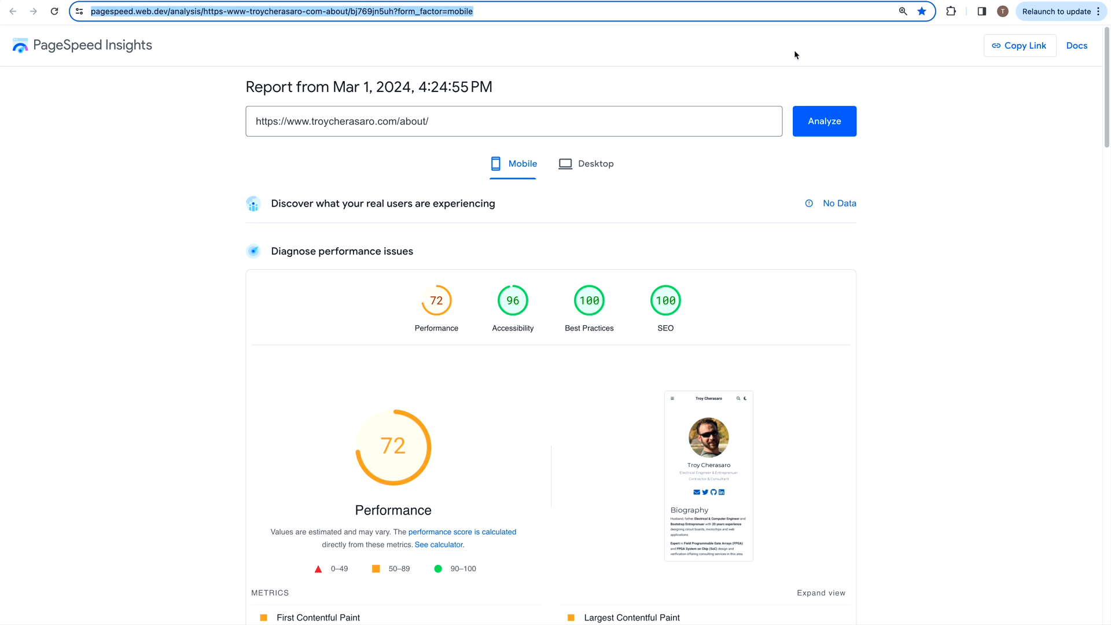
mouse_move(1026, 45)
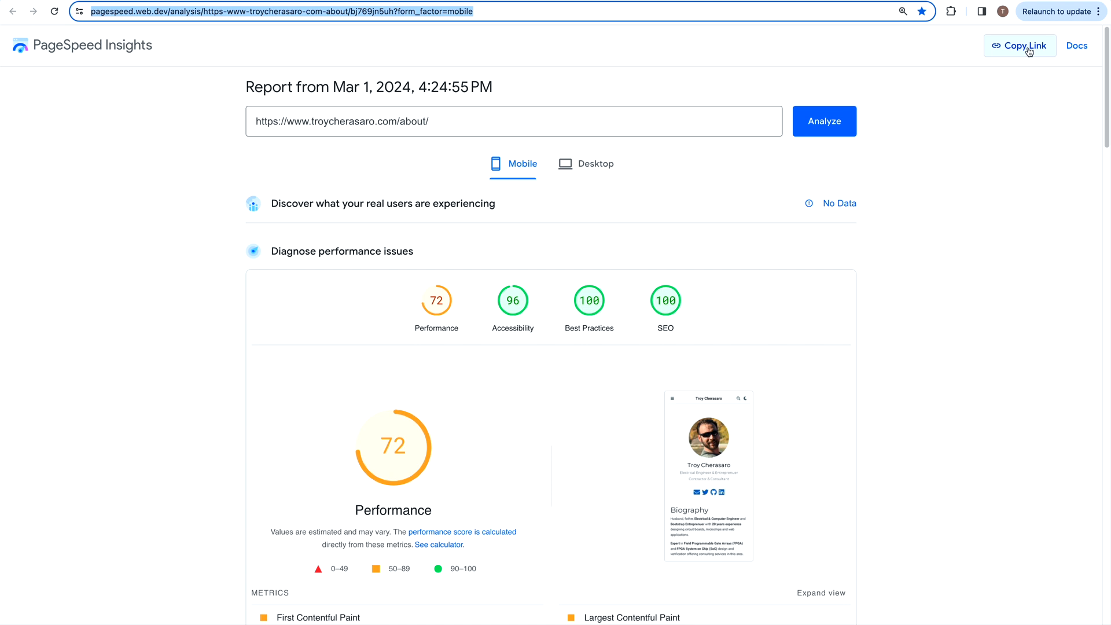
left_click(1020, 46)
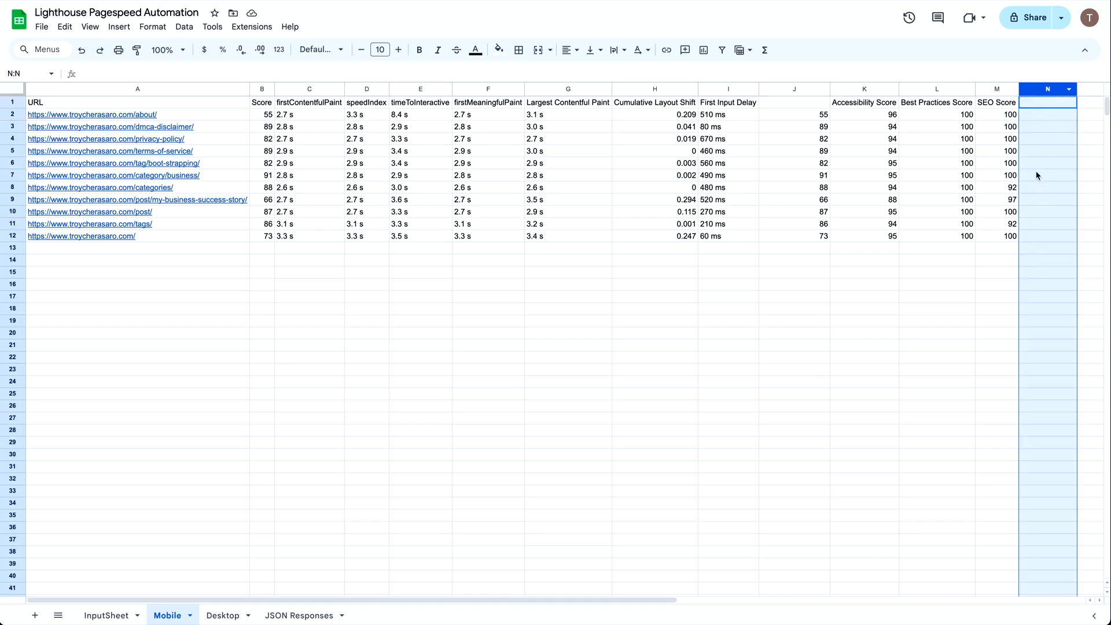
mouse_move(856, 96)
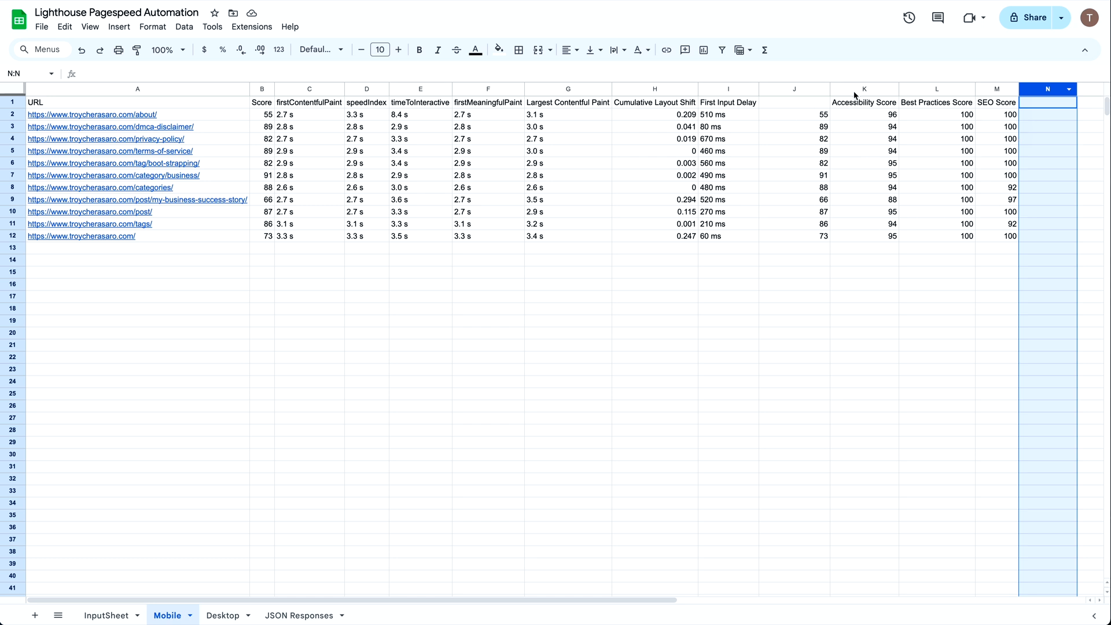
Select cell N2 beside the first URL's scores on the Mobile tab
left_click(1047, 114)
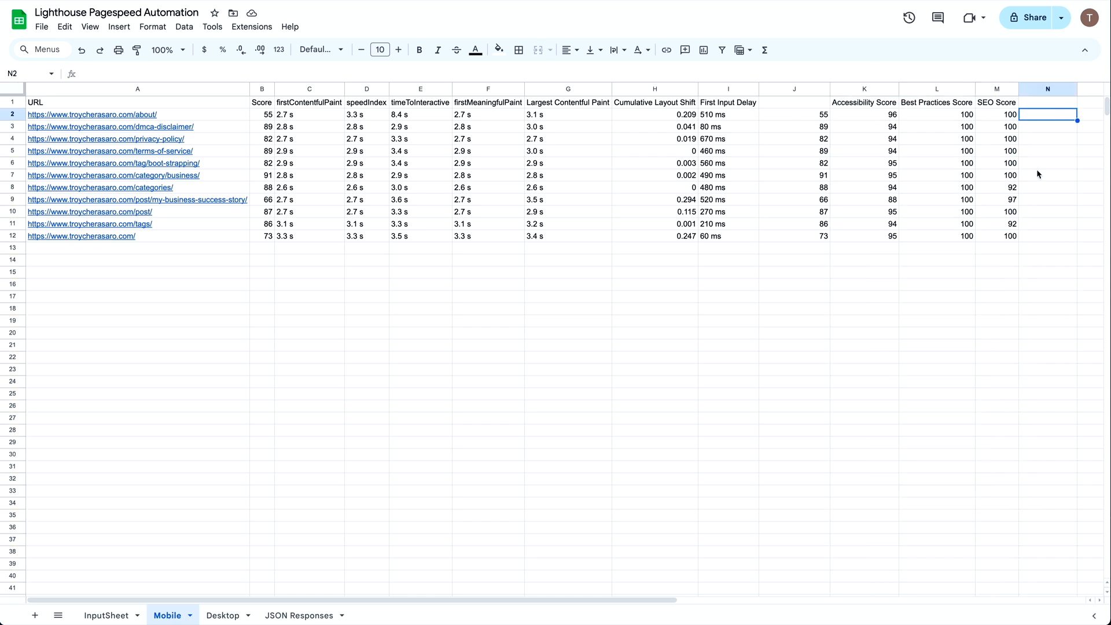